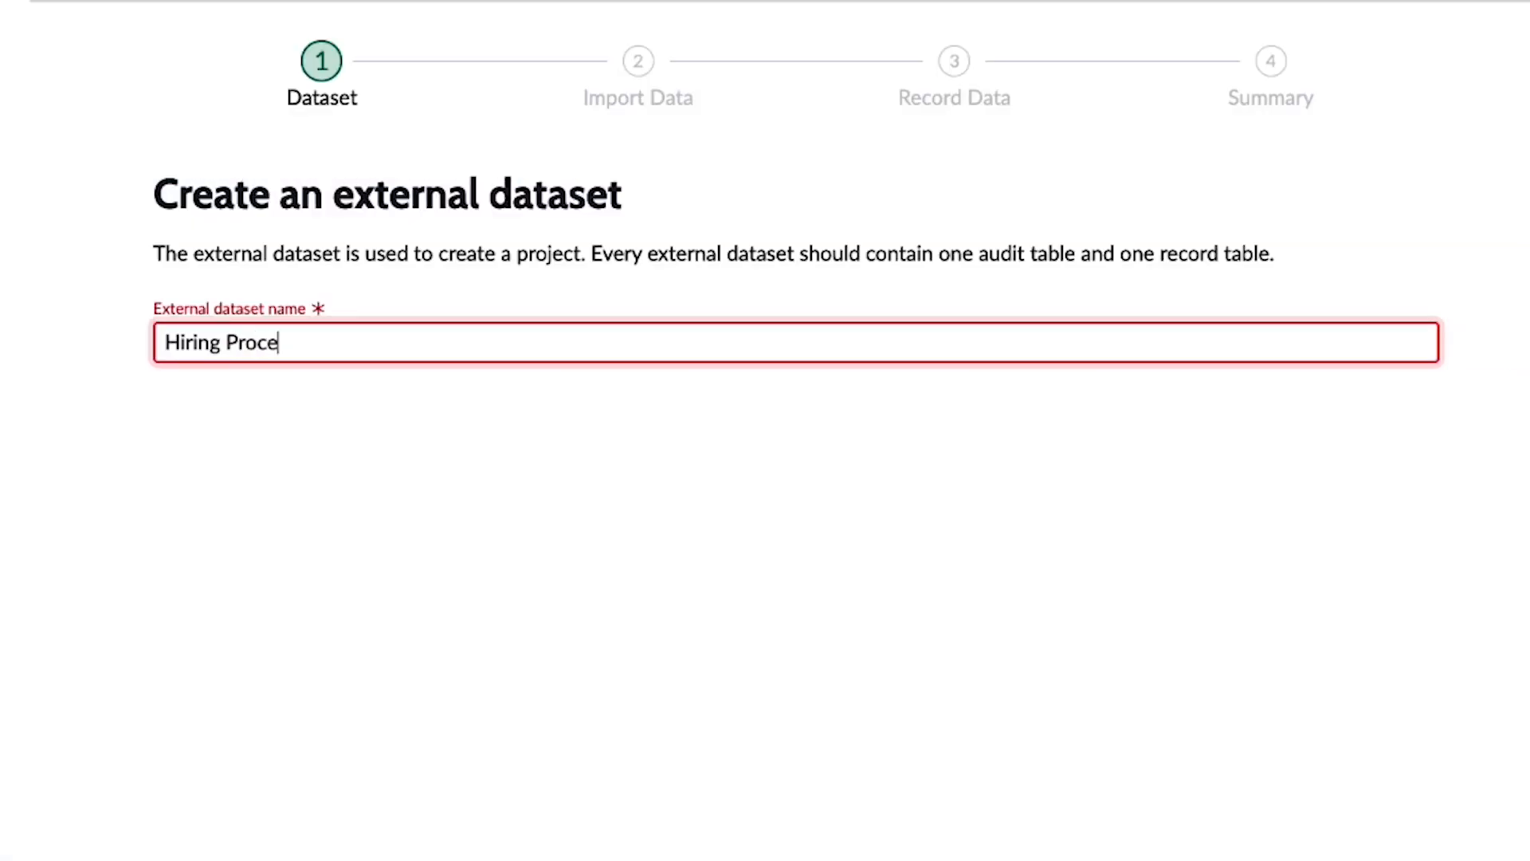
- Name the external dataset 'Hiring Process' and create it
{"action": "type", "text": "ss"}
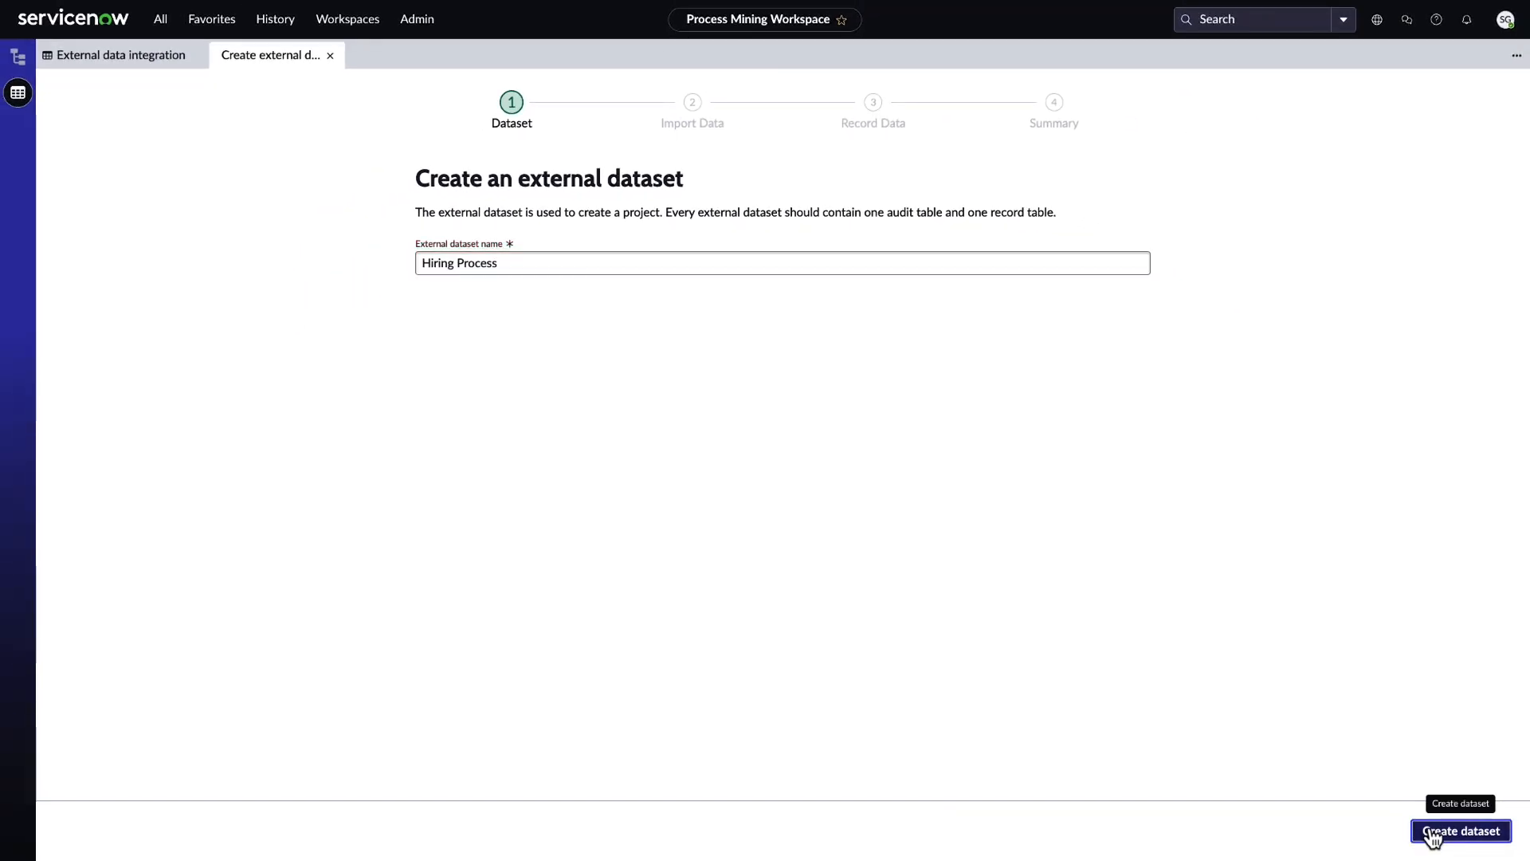
{"action": "left_click", "coordinate": [1460, 830]}
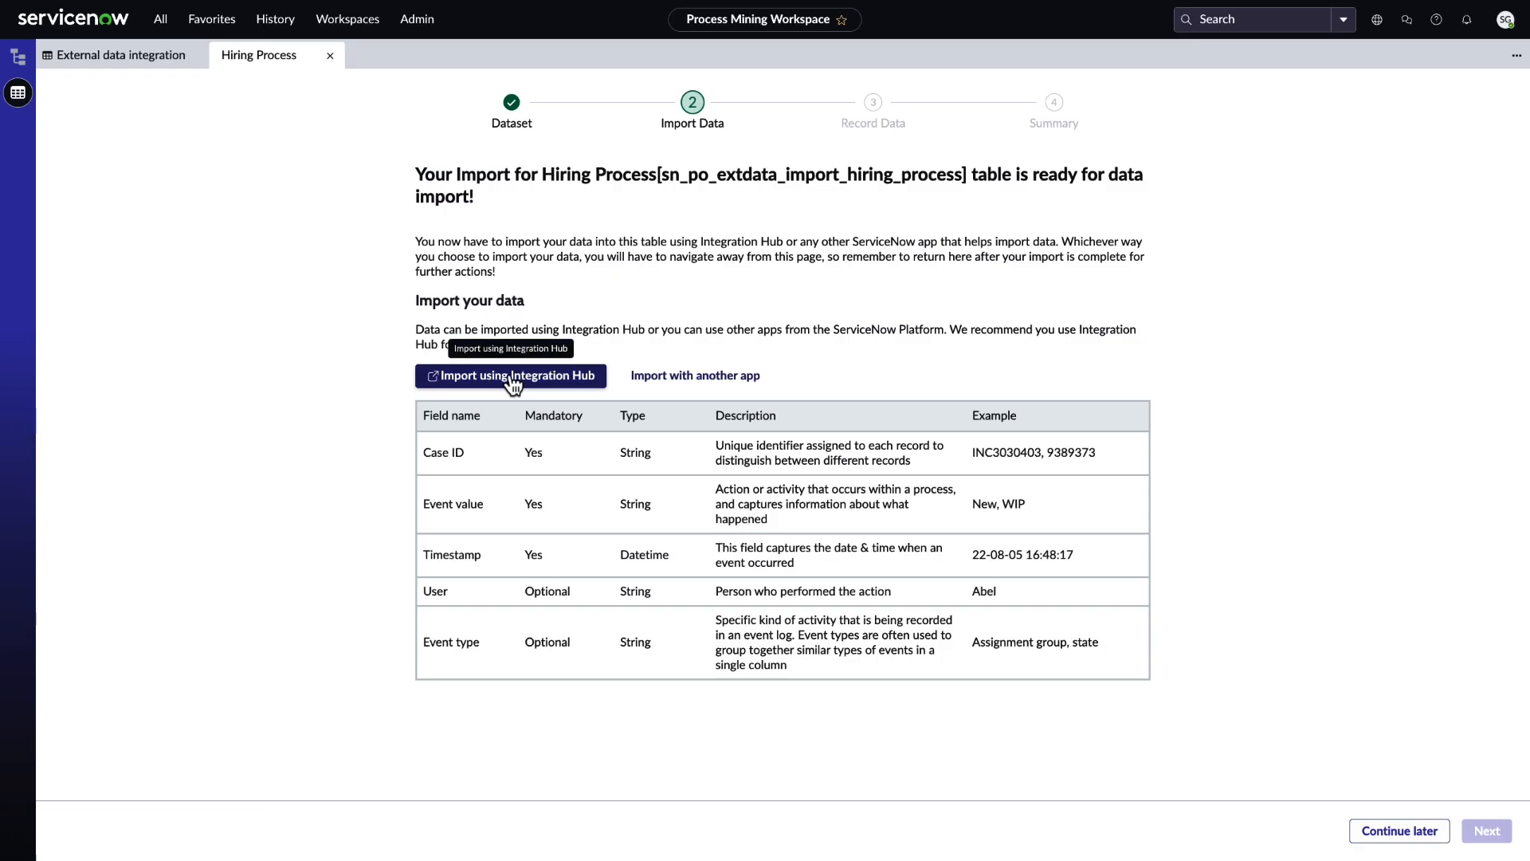
- Start an Integration Hub import with an Excel file as the source type
{"action": "left_click", "coordinate": [510, 376]}
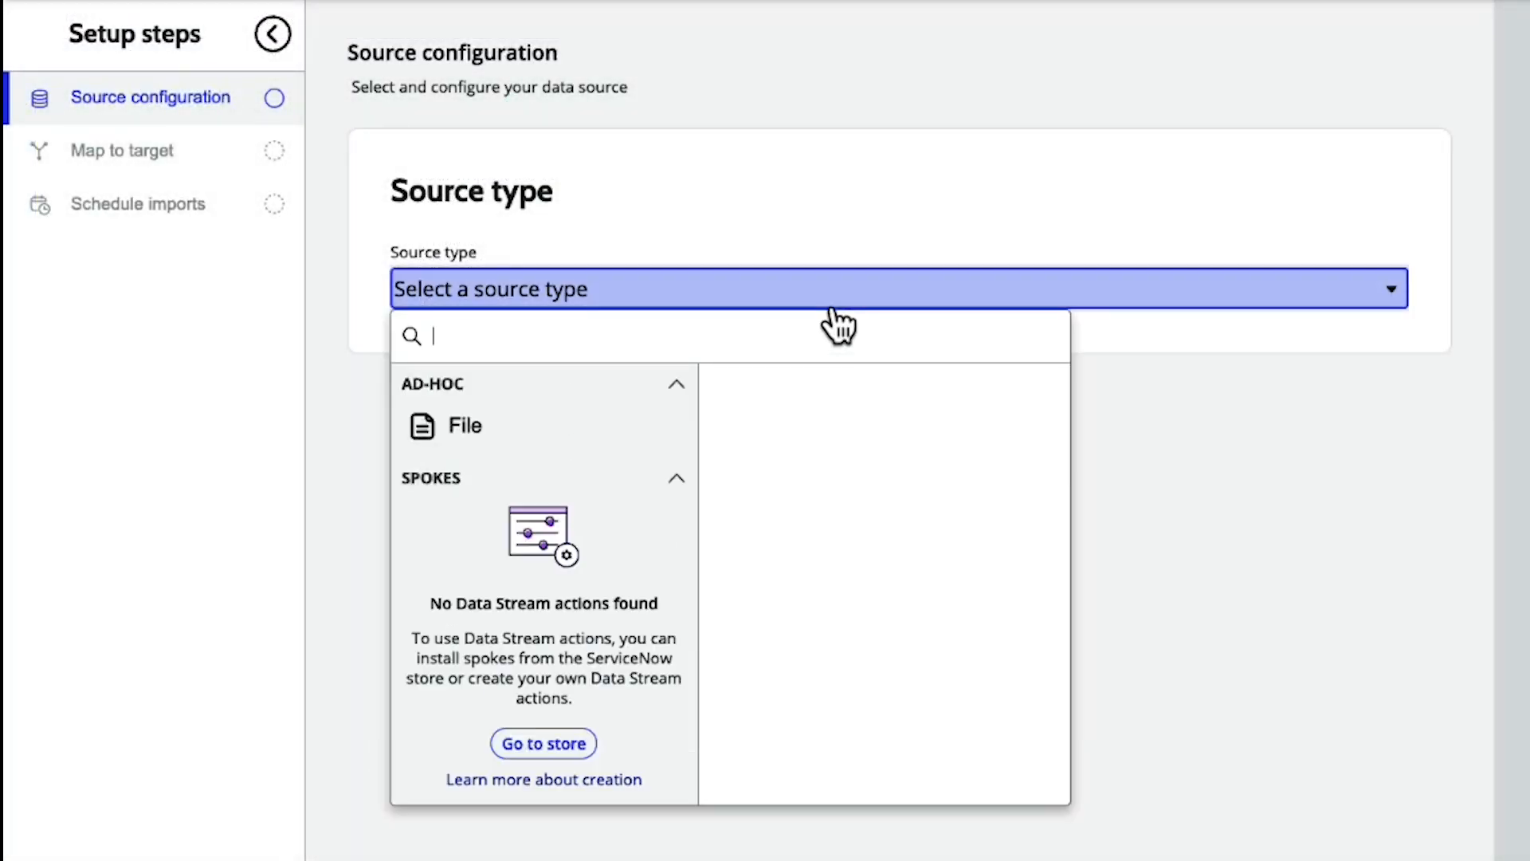
{"action": "left_click", "coordinate": [446, 424]}
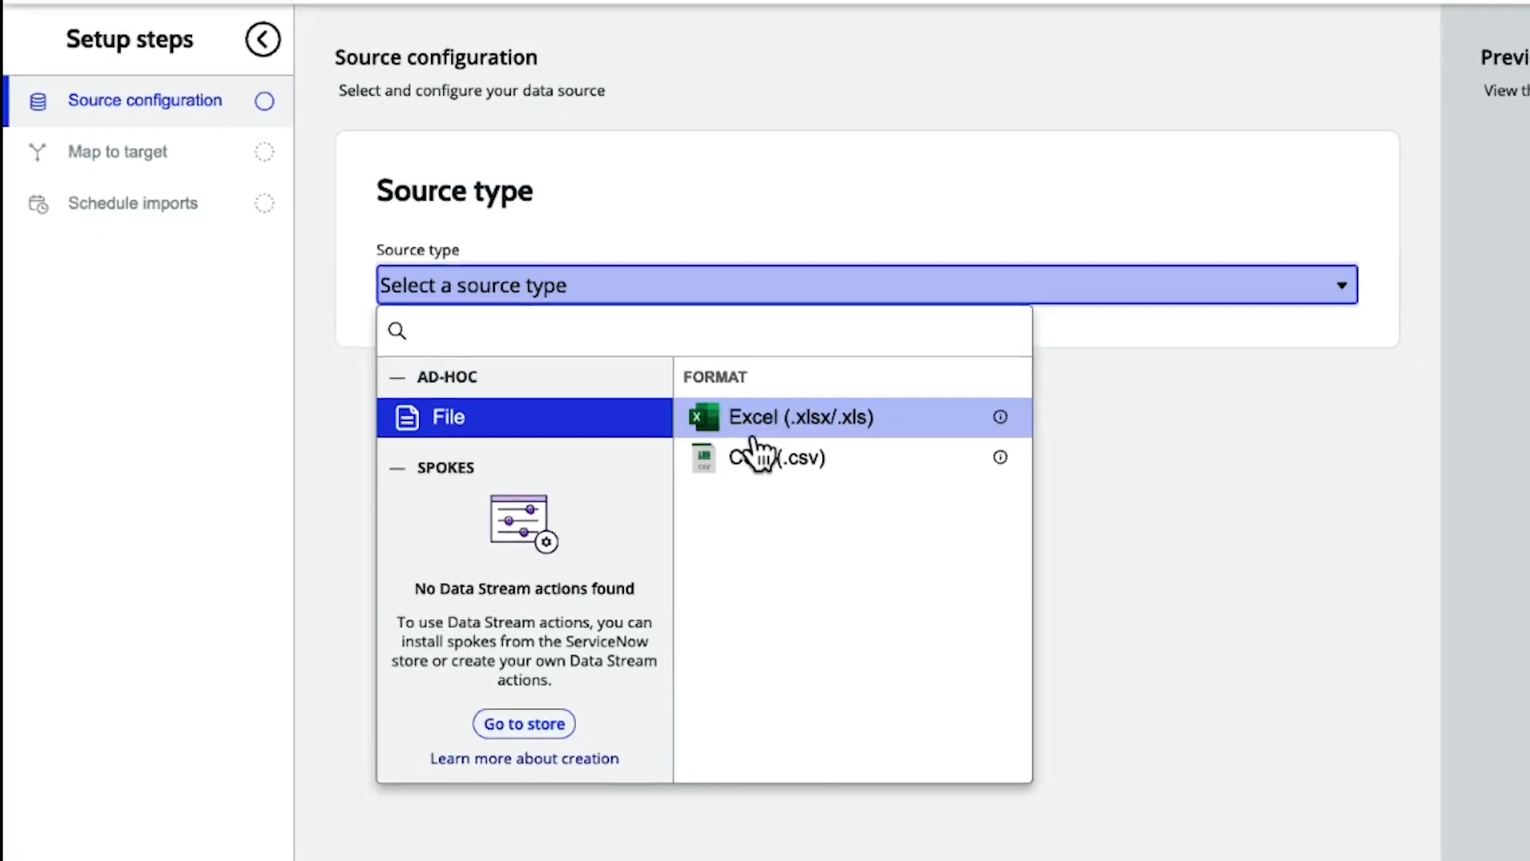
{"action": "left_click", "coordinate": [800, 416]}
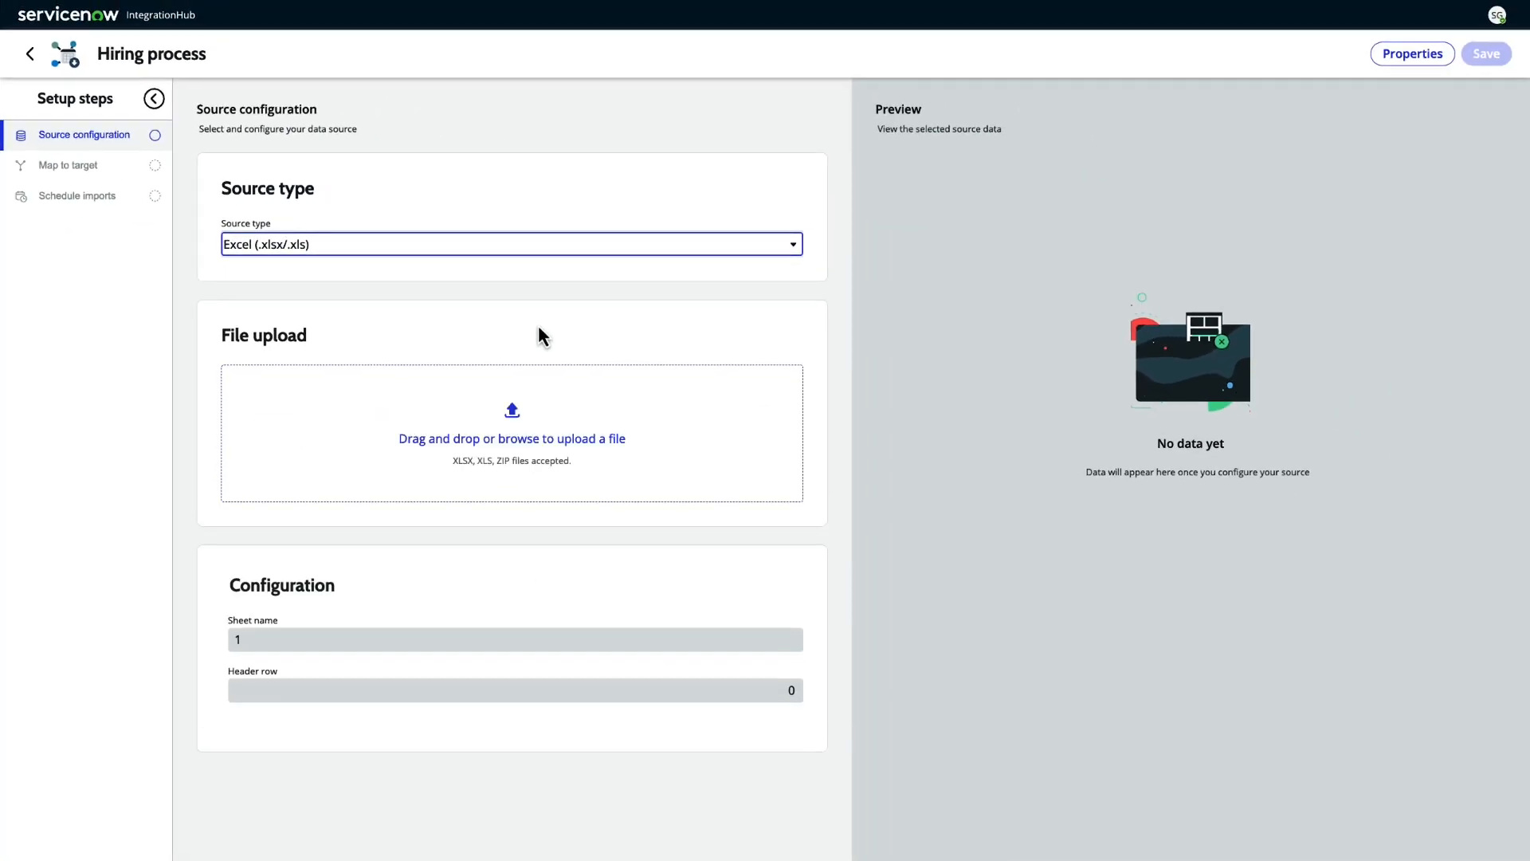
- Map the Case ID source field to its target and run the import job
{"action": "left_click", "coordinate": [69, 164]}
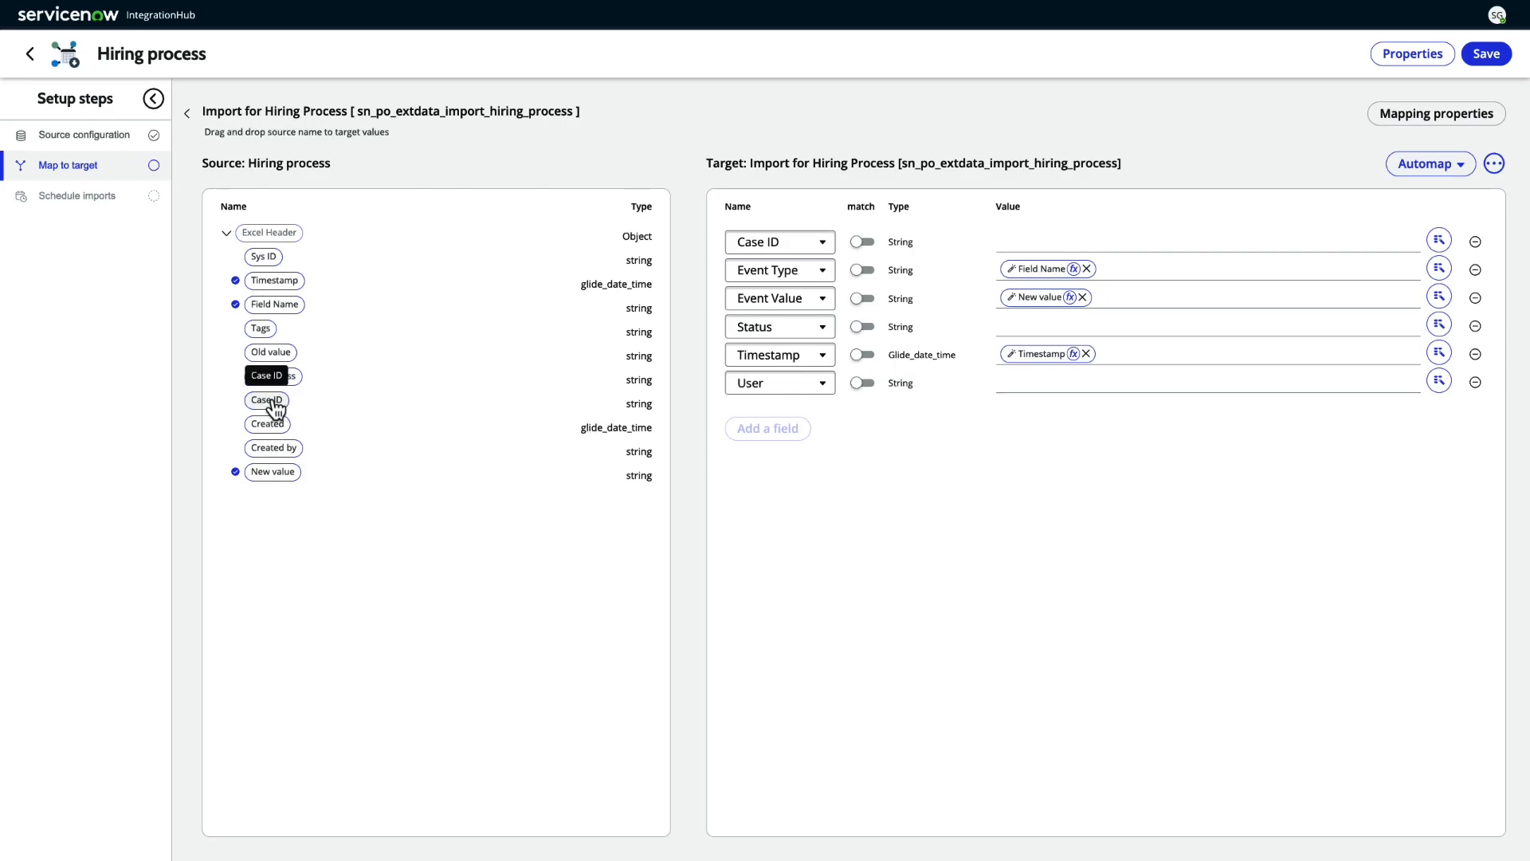
{"action": "left_click_drag", "start_coordinate": [272, 375], "coordinate": [1025, 241]}
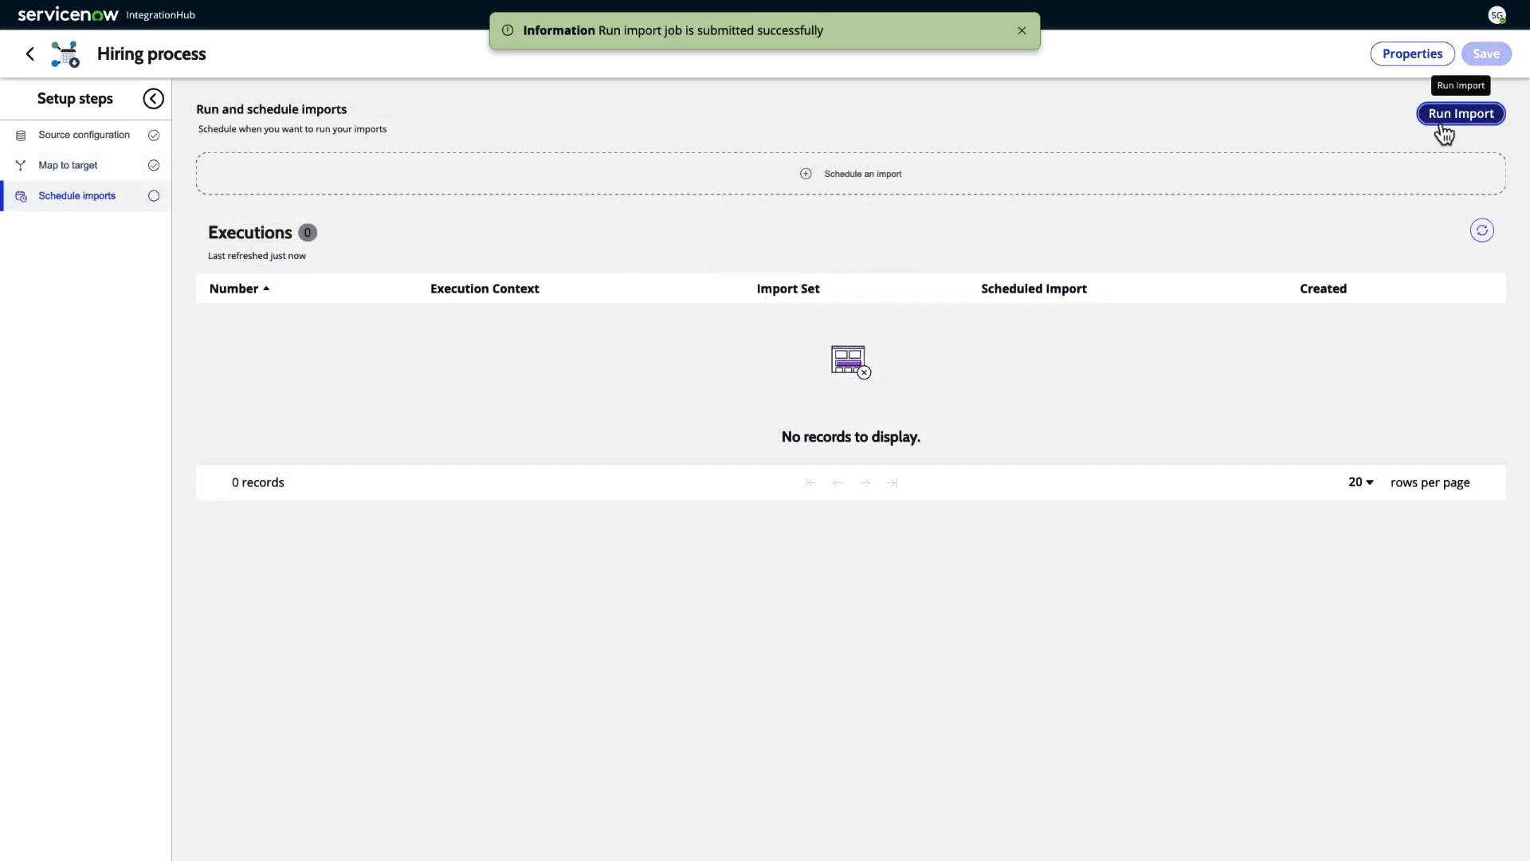
{"action": "left_click", "coordinate": [1460, 113]}
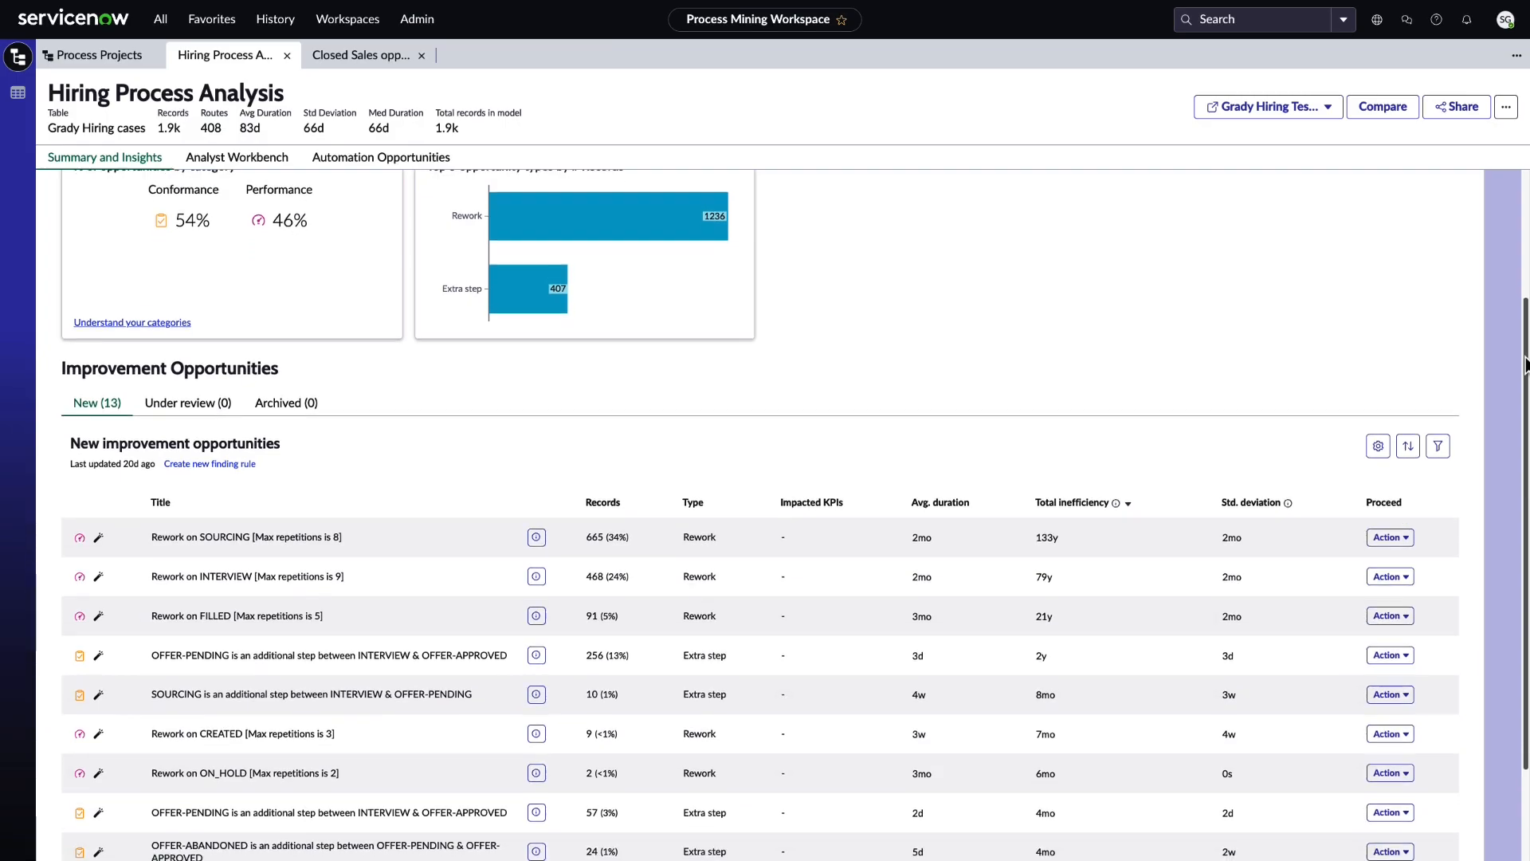
- Review the improvement opportunities, then inspect the 2w–3w duration group on the Analyst Workbench map
{"action": "scroll", "scroll_direction": "down", "scroll_amount": 3}
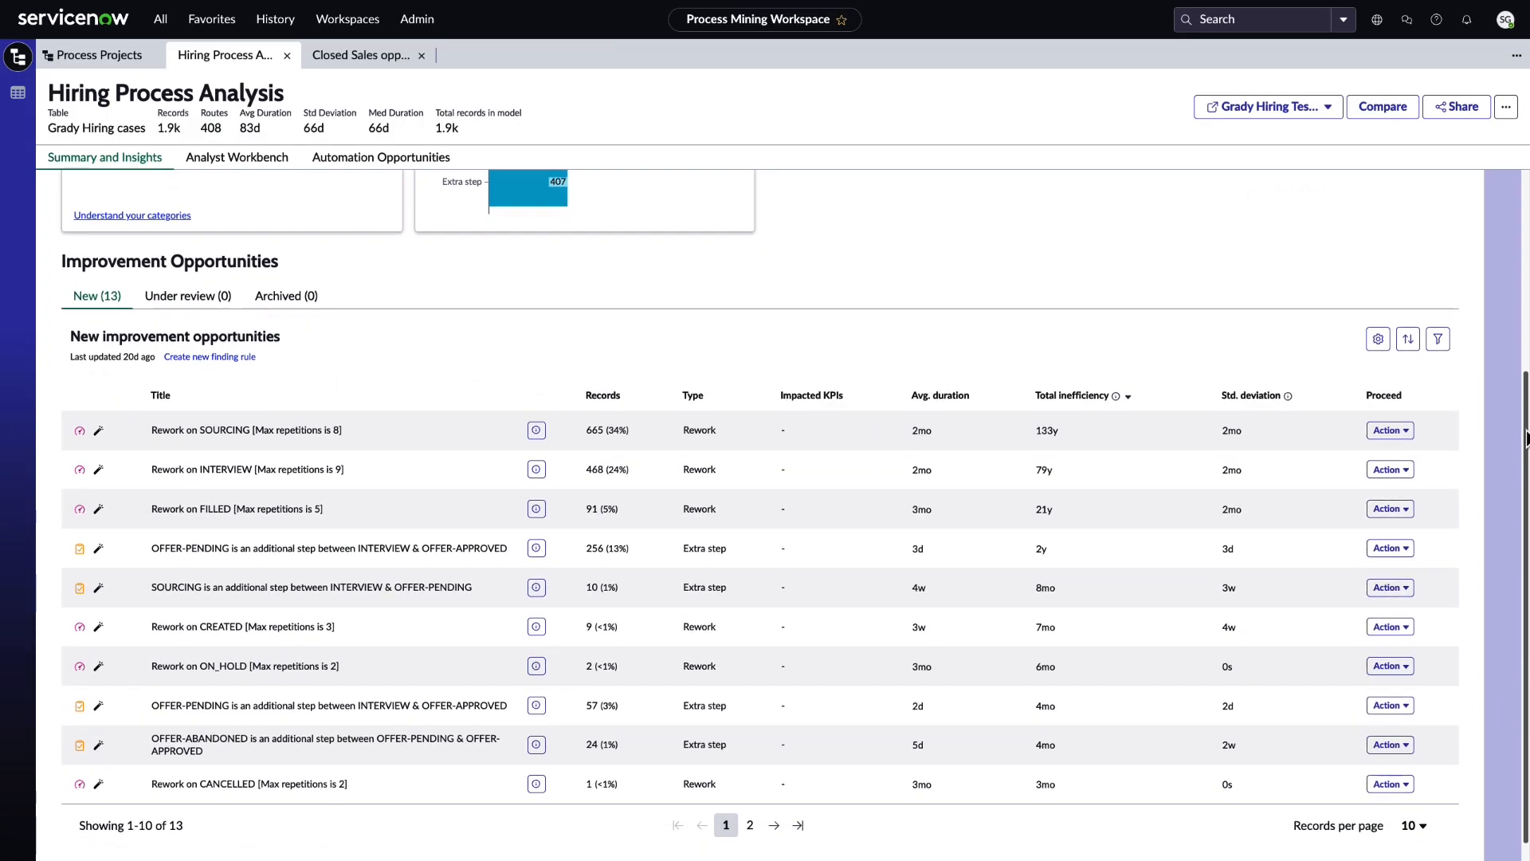
{"action": "left_click", "coordinate": [237, 158]}
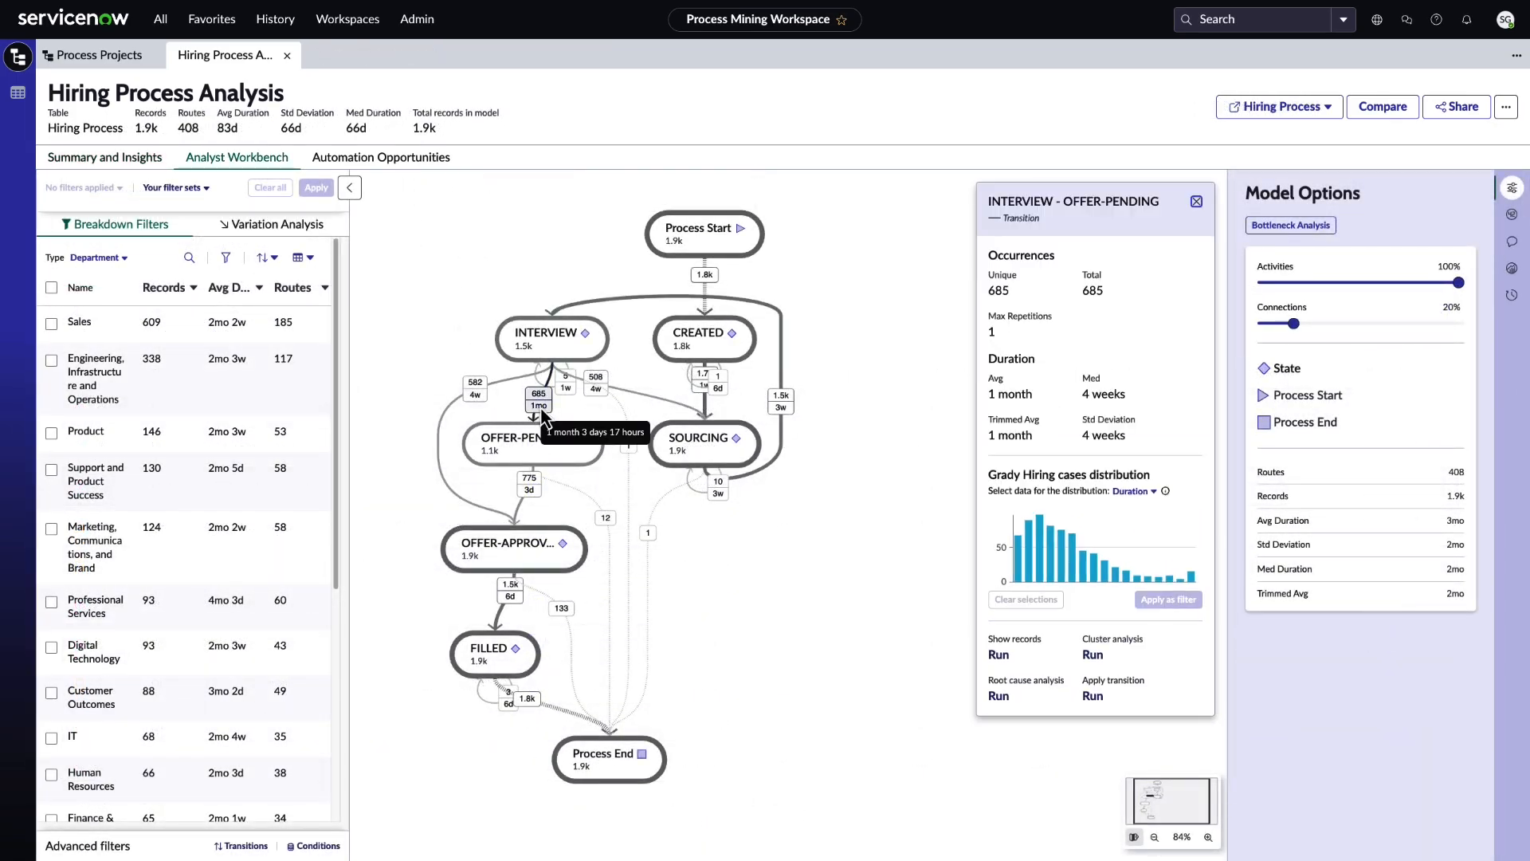
{"action": "mouse_move", "coordinate": [1041, 568]}
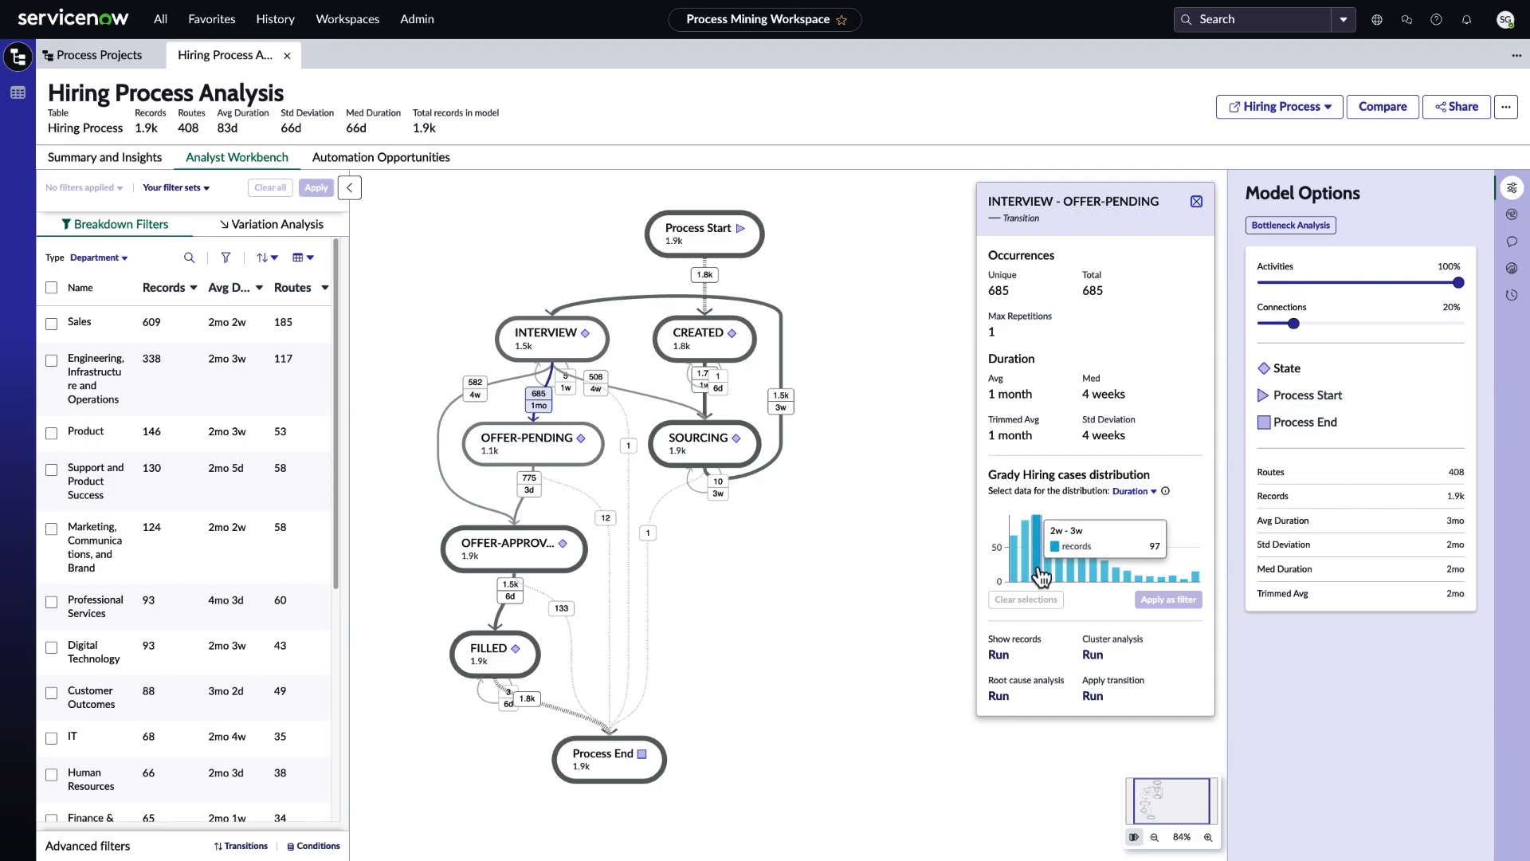
{"action": "left_click", "coordinate": [529, 484]}
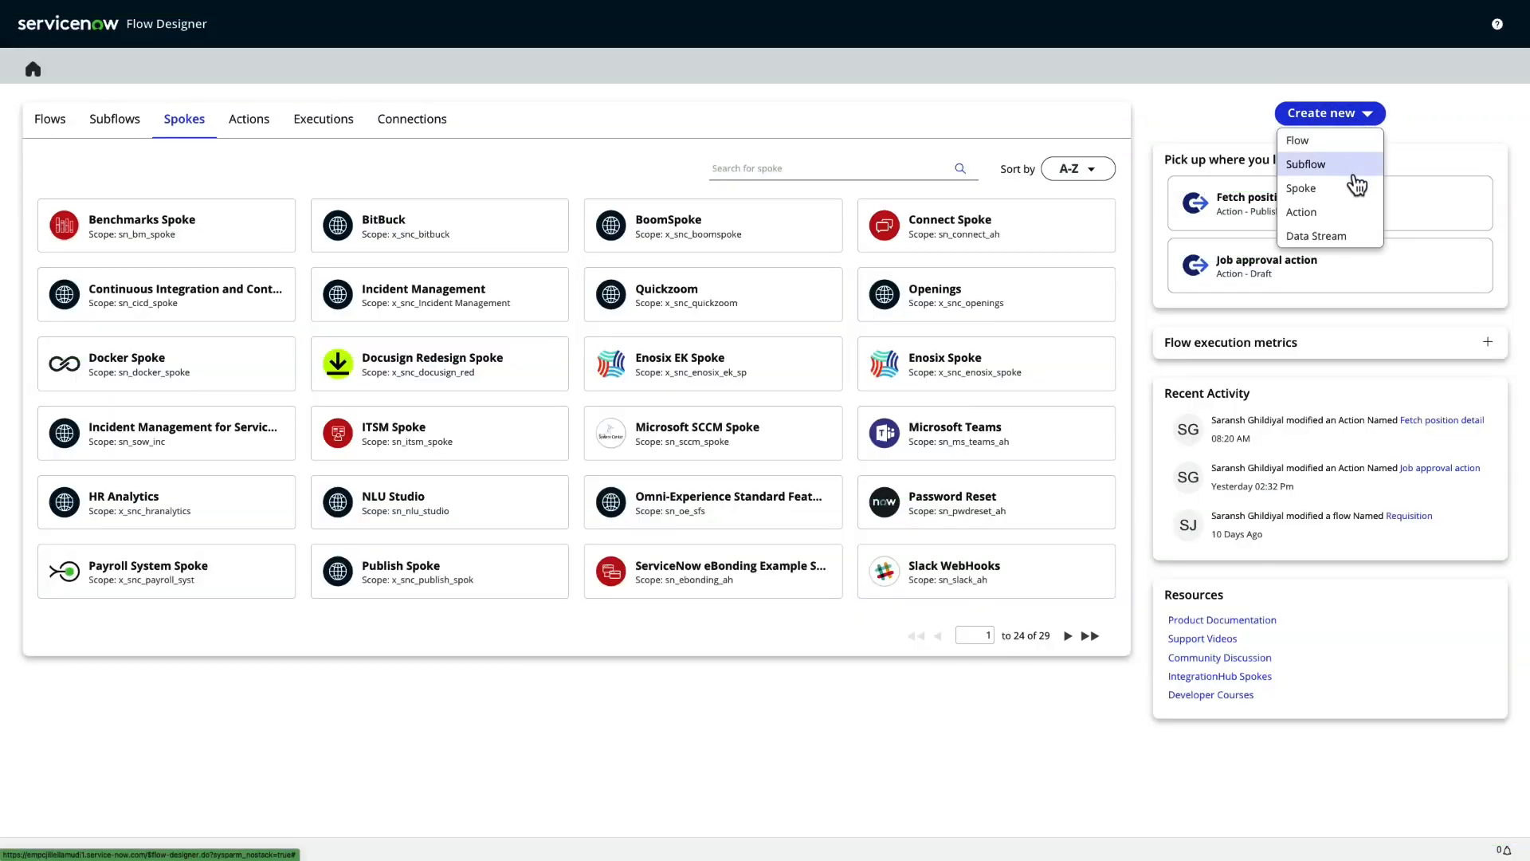
- Create the Candidate Information spoke with a logo and description 'Retrieve candidate details'
{"action": "left_click", "coordinate": [1301, 188]}
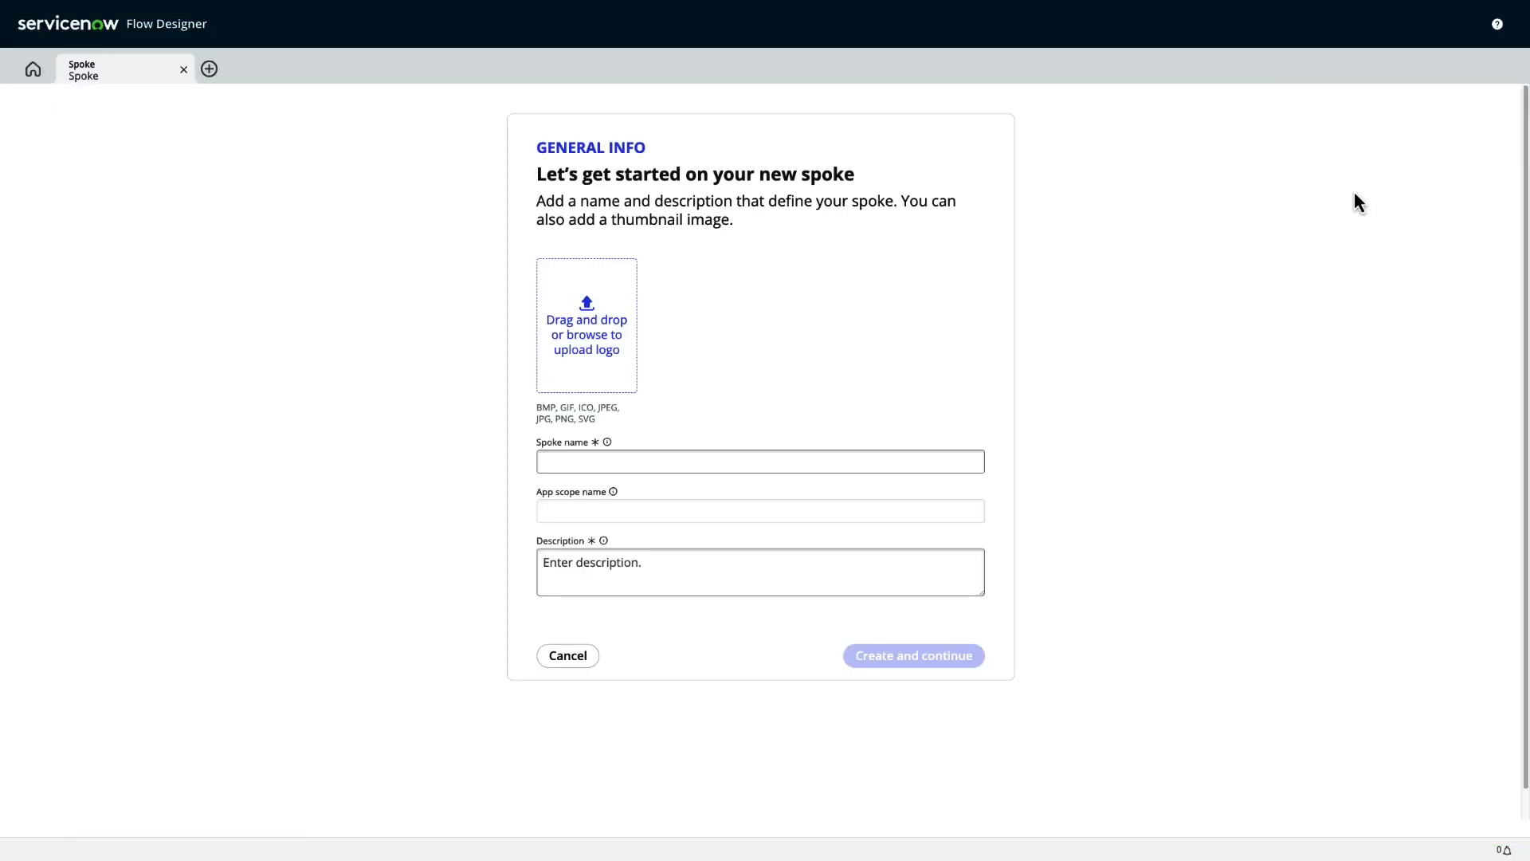
{"action": "left_click", "coordinate": [586, 323]}
{"action": "type", "text": "Candidate Information"}
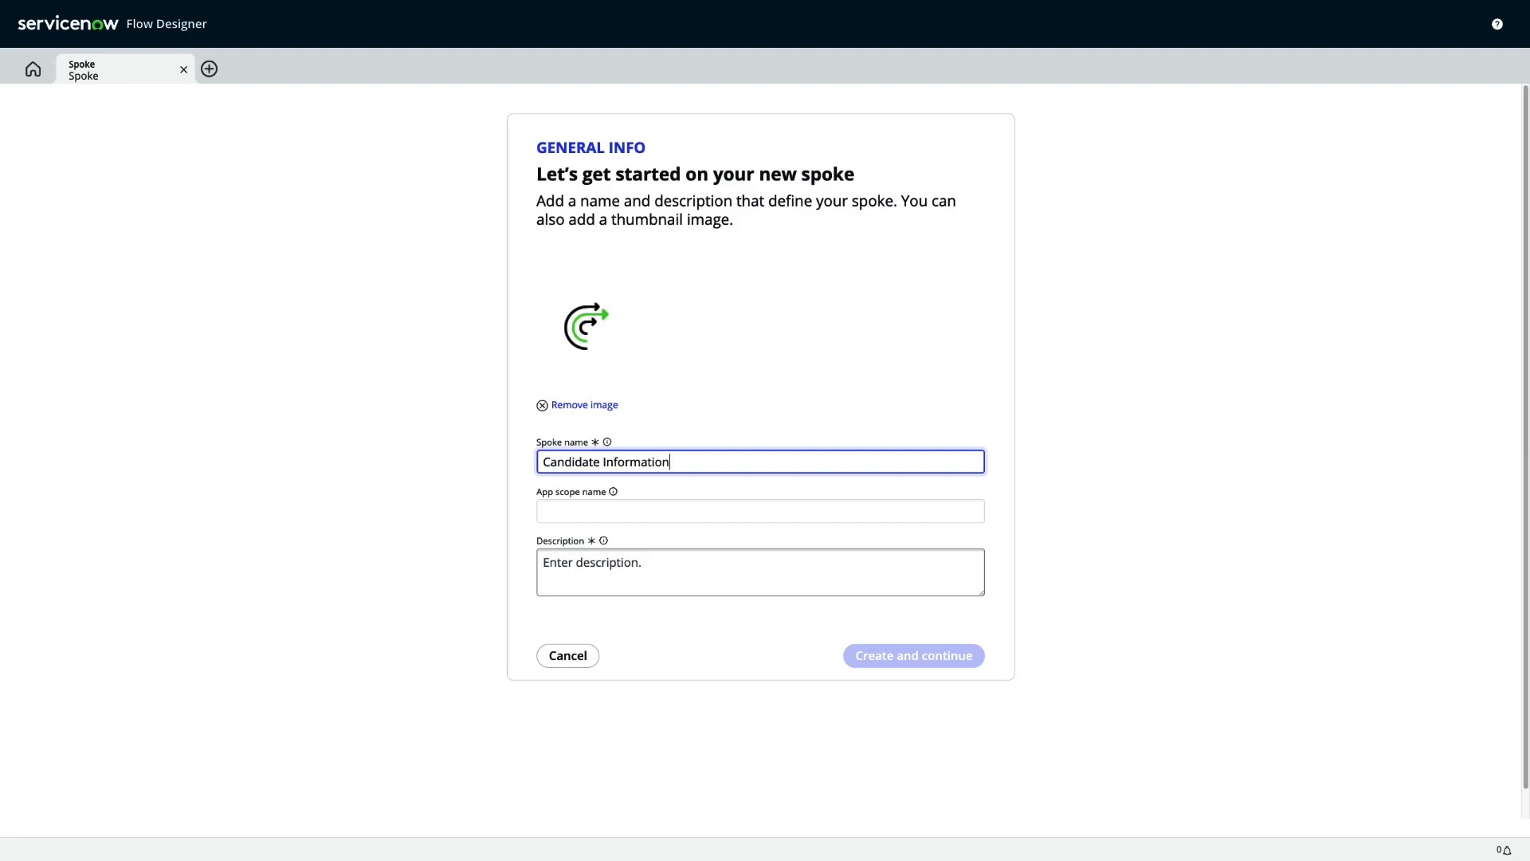
{"action": "type", "text": "Retrieve candid"}
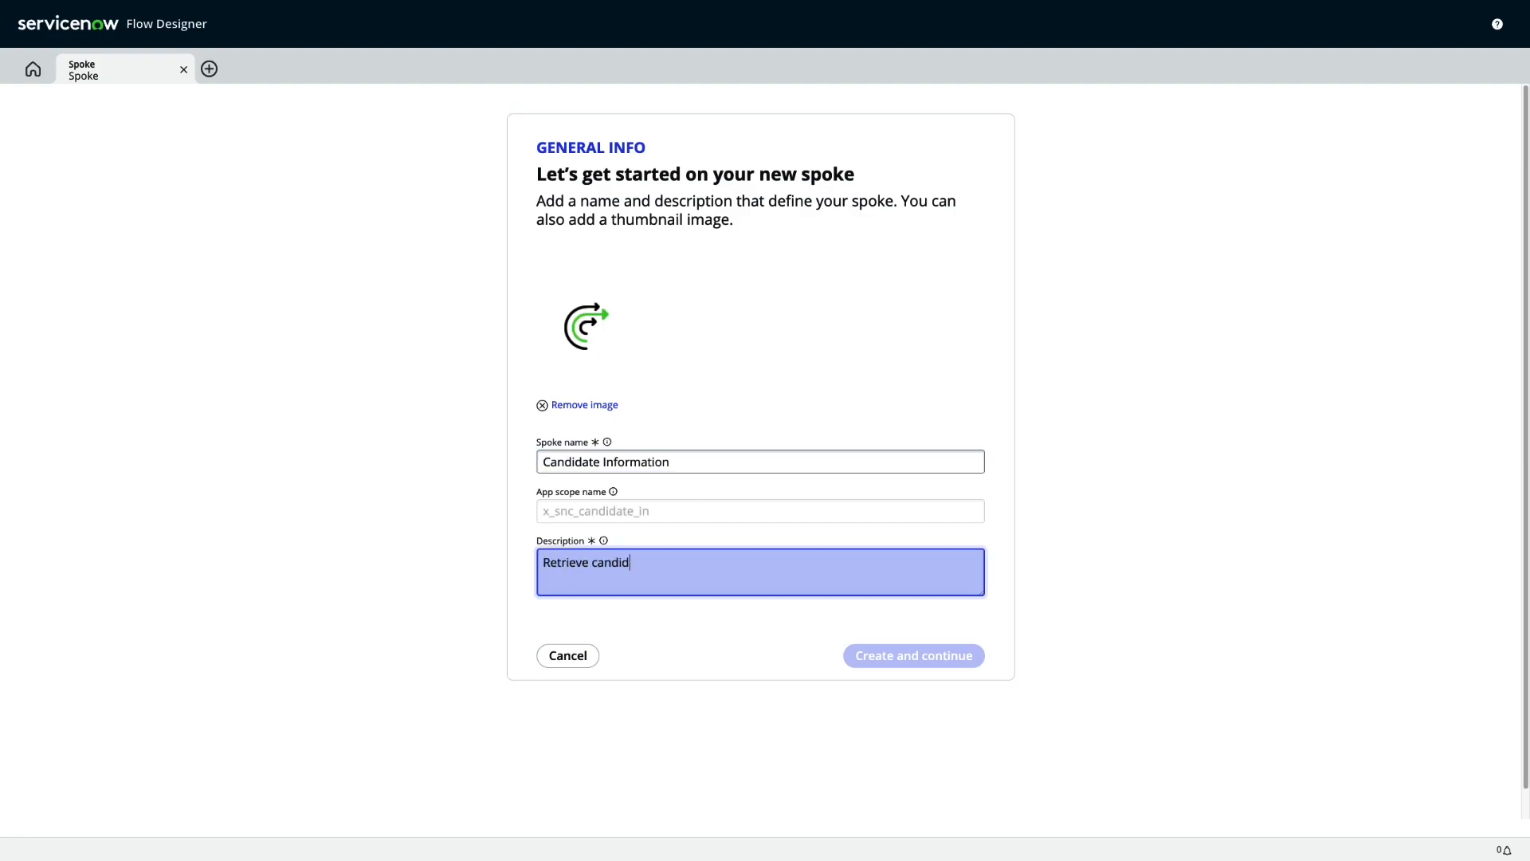
{"action": "type", "text": "ate details"}
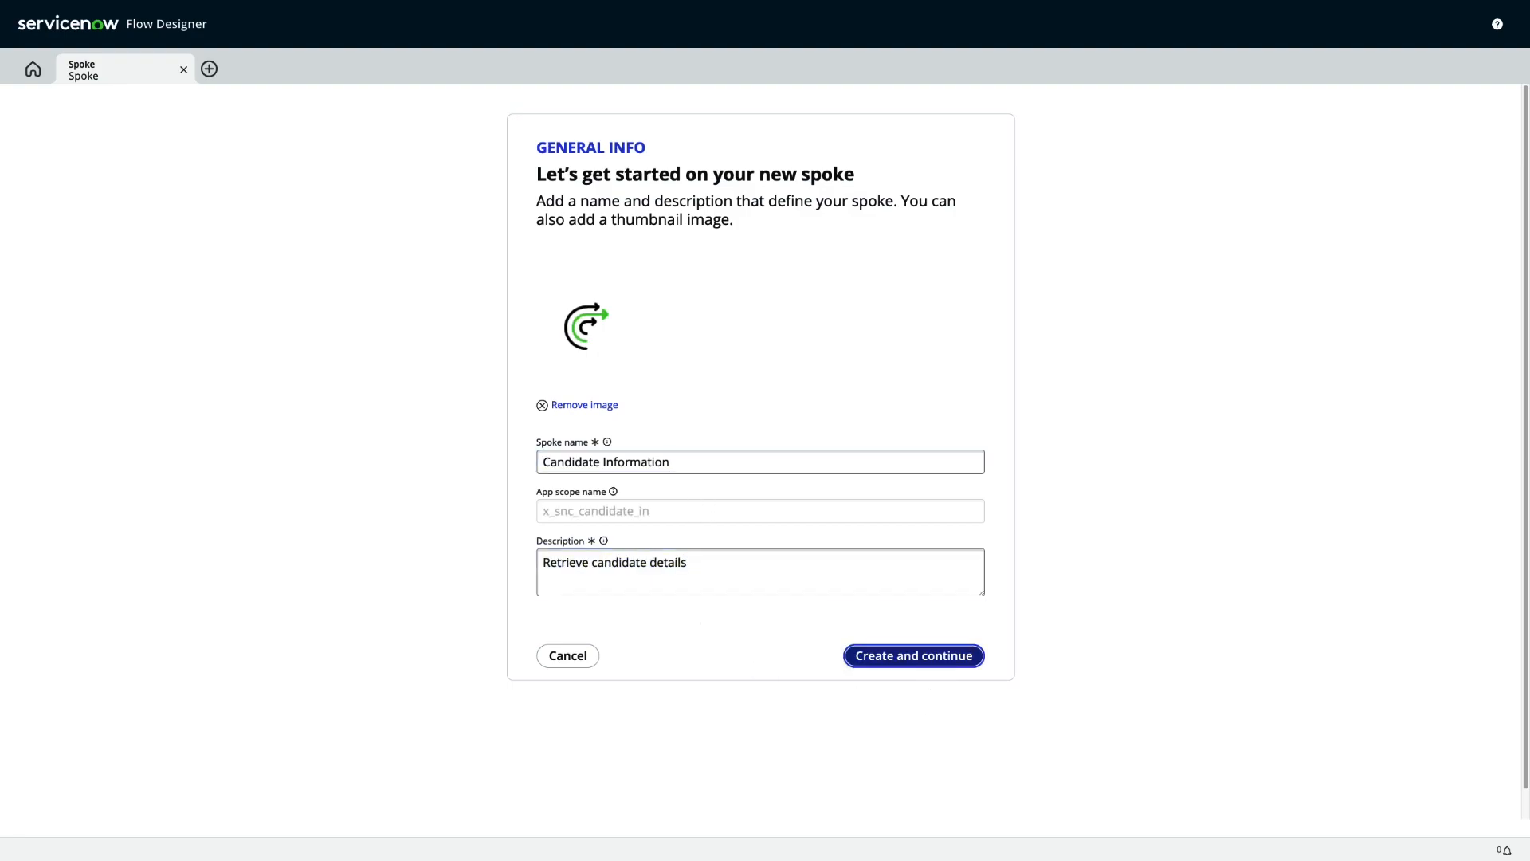
{"action": "left_click", "coordinate": [912, 655]}
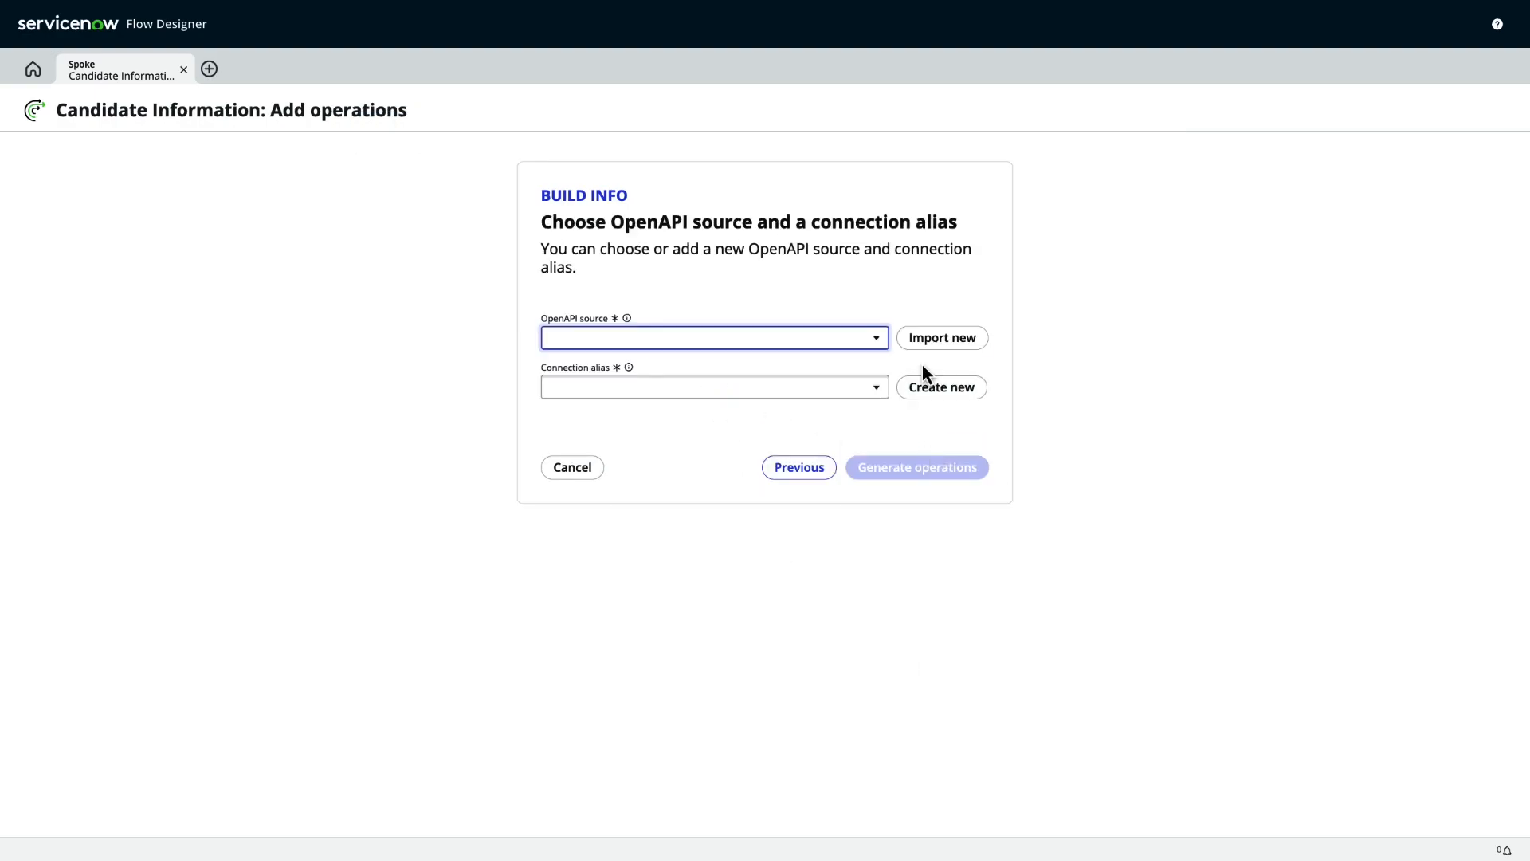
- Import a 'Hiring candidate' OpenAPI definition and continue to the spoke's operations list
{"action": "left_click", "coordinate": [941, 337]}
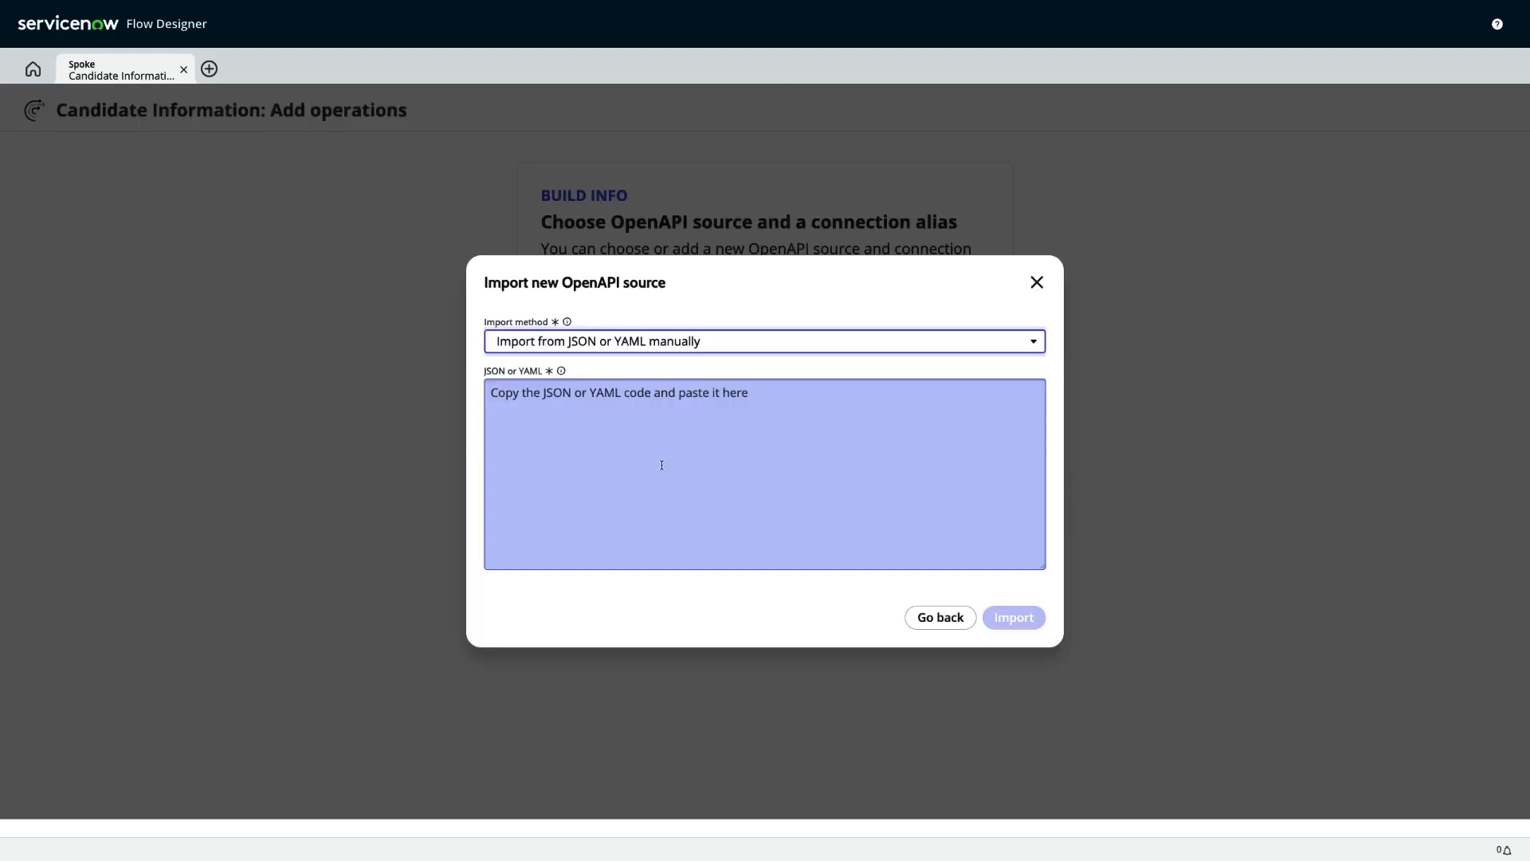
{"action": "left_click", "coordinate": [1012, 617]}
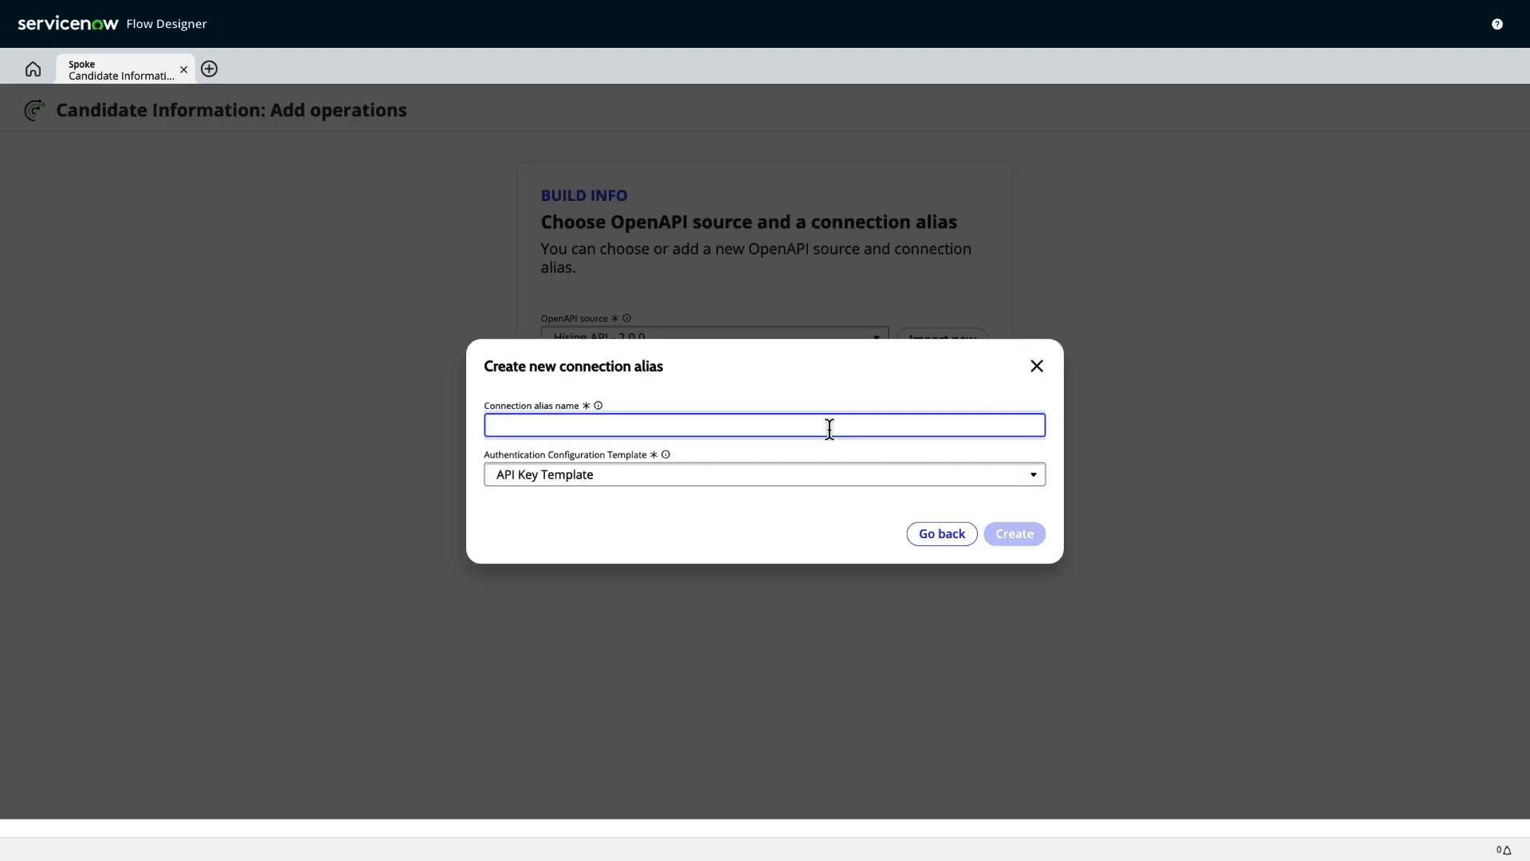
{"action": "type", "text": "Hiring candidate"}
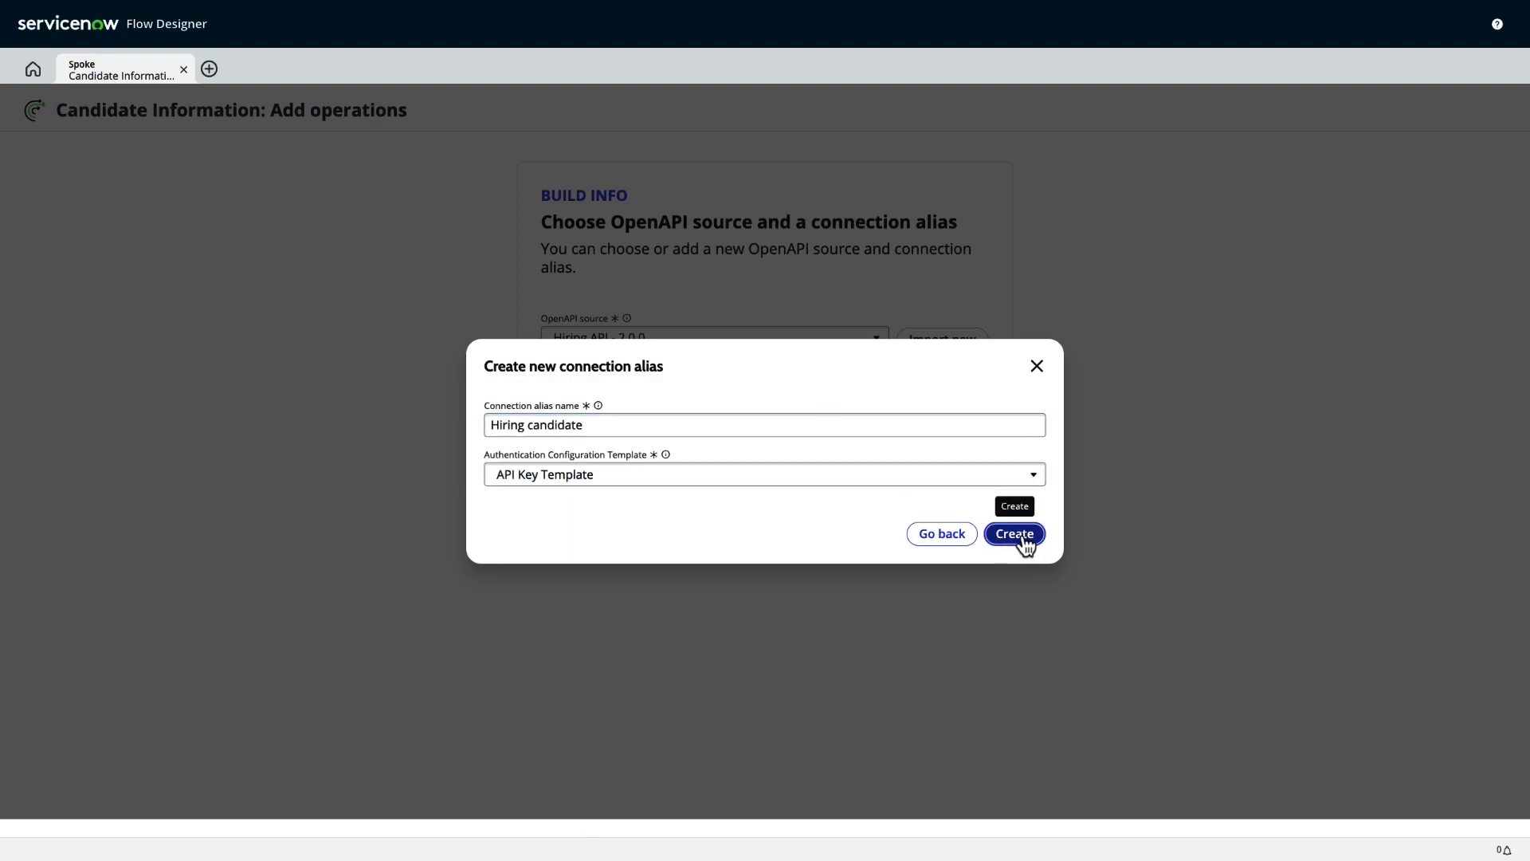
{"action": "left_click", "coordinate": [1014, 532]}
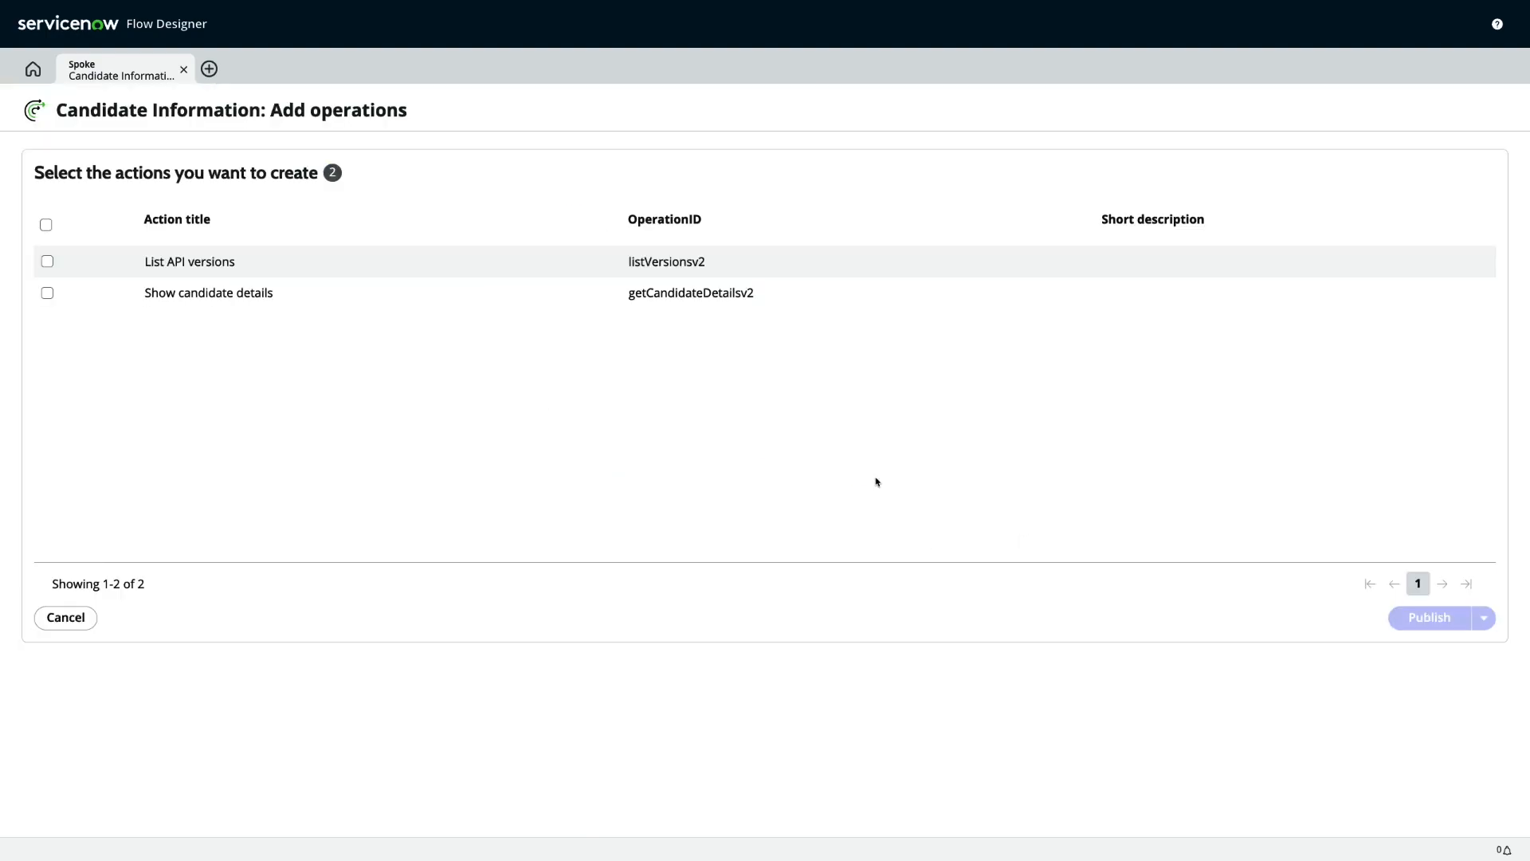
{"action": "left_click", "coordinate": [46, 293]}
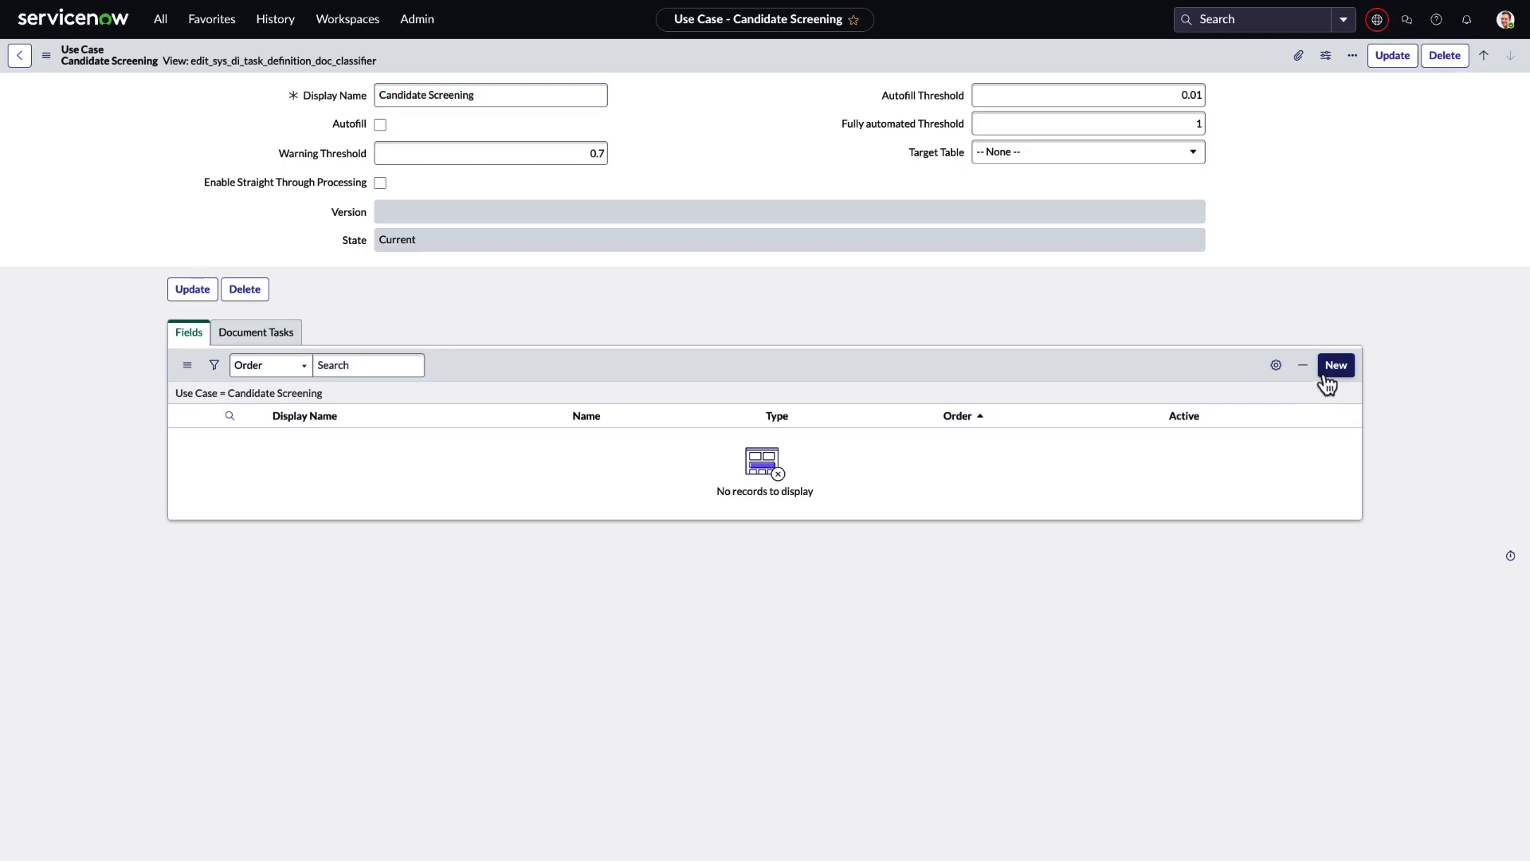
- Add a new field named 'Resume' to the Candidate Screening use case
{"action": "left_click", "coordinate": [1336, 364]}
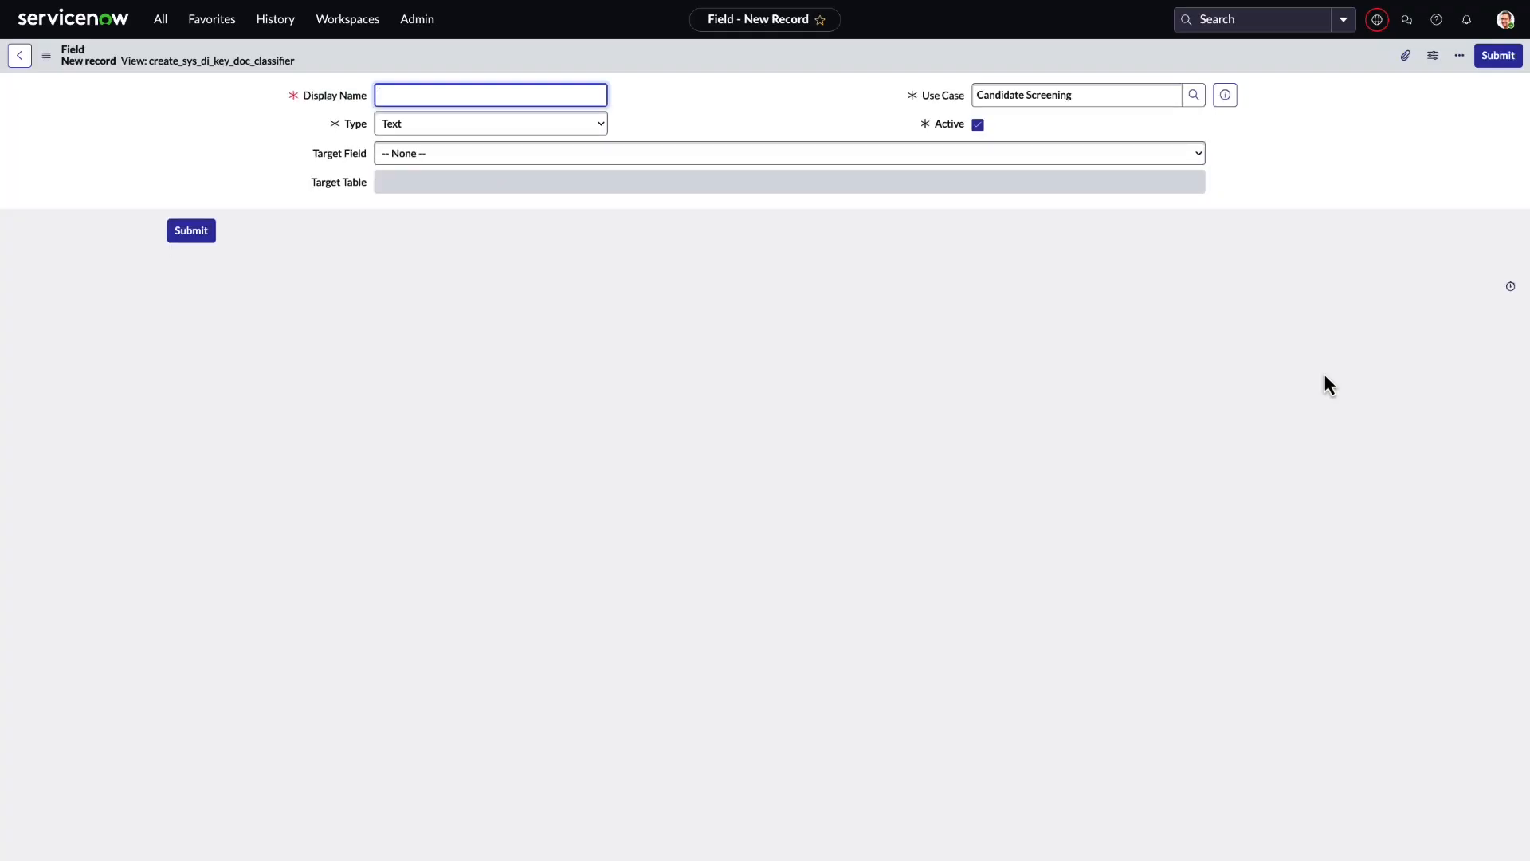
{"action": "type", "text": "Resume"}
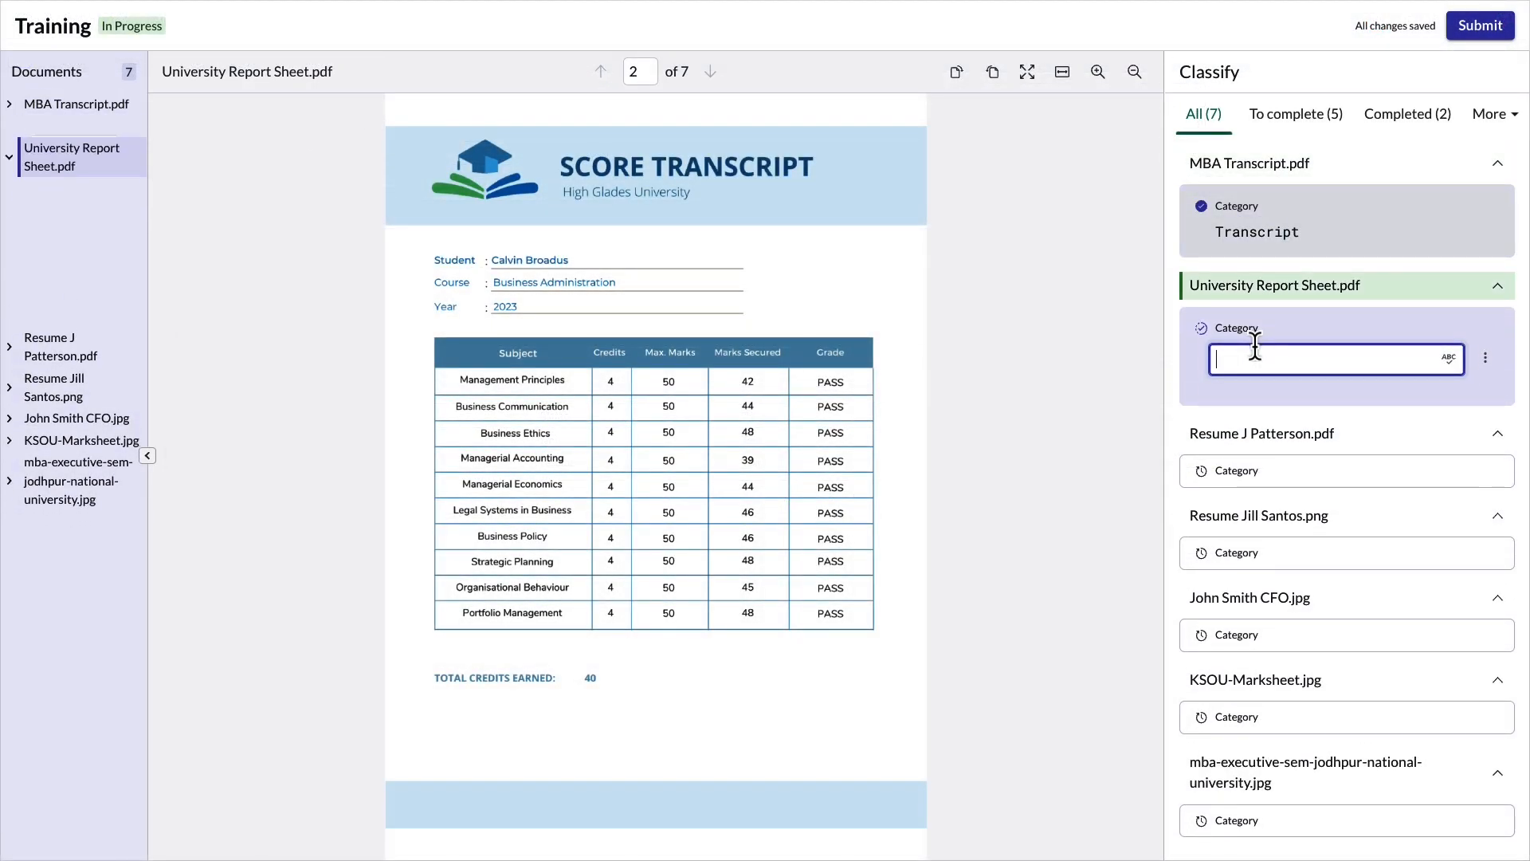
- Categorise the university report sheet as Transcript and the resume file as Resume
{"action": "type", "text": "Transcript"}
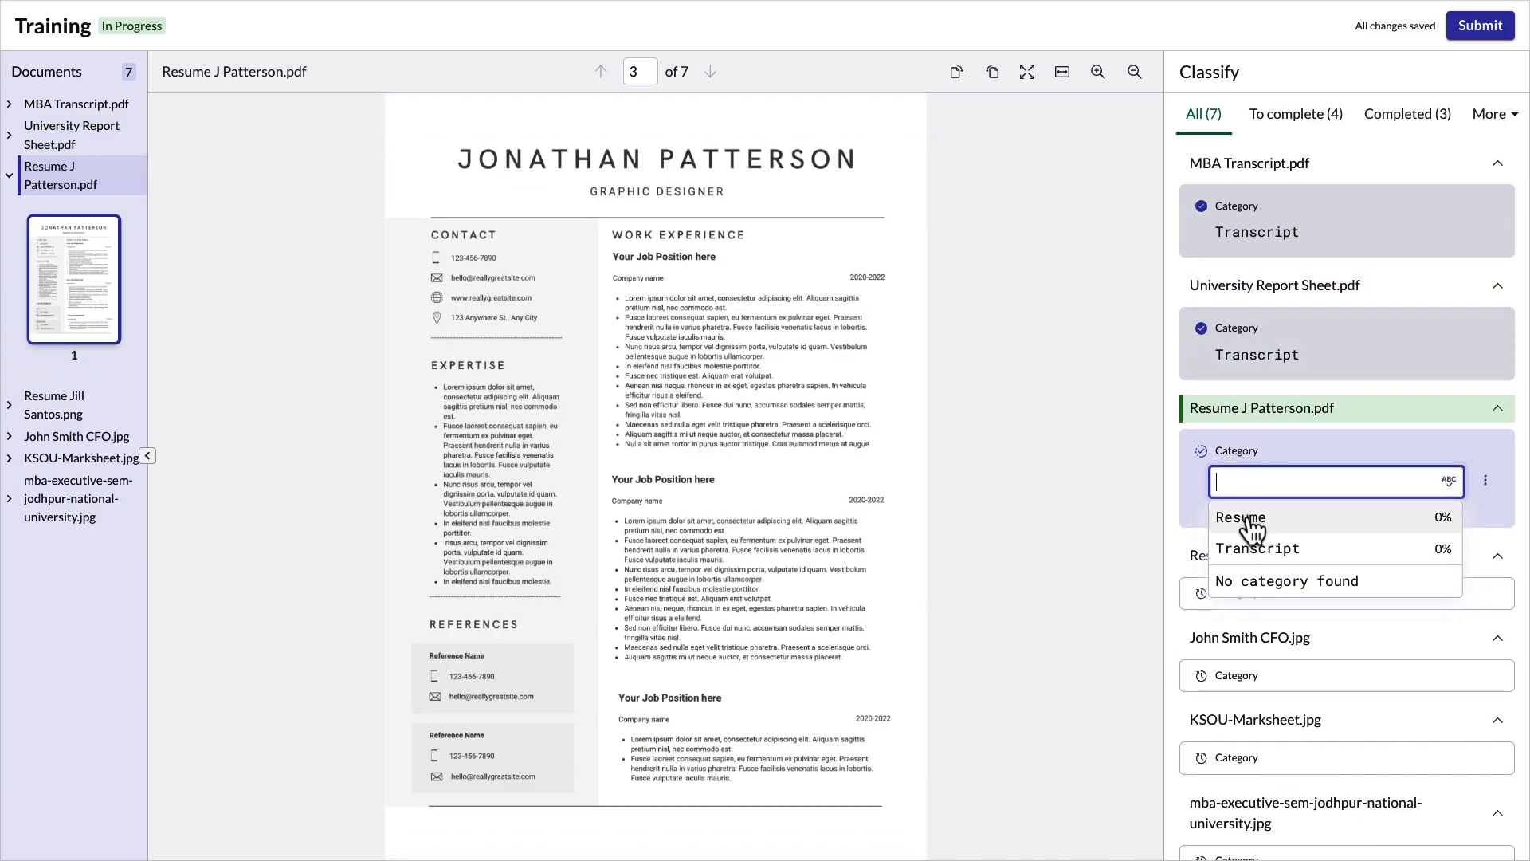
{"action": "left_click", "coordinate": [1240, 516]}
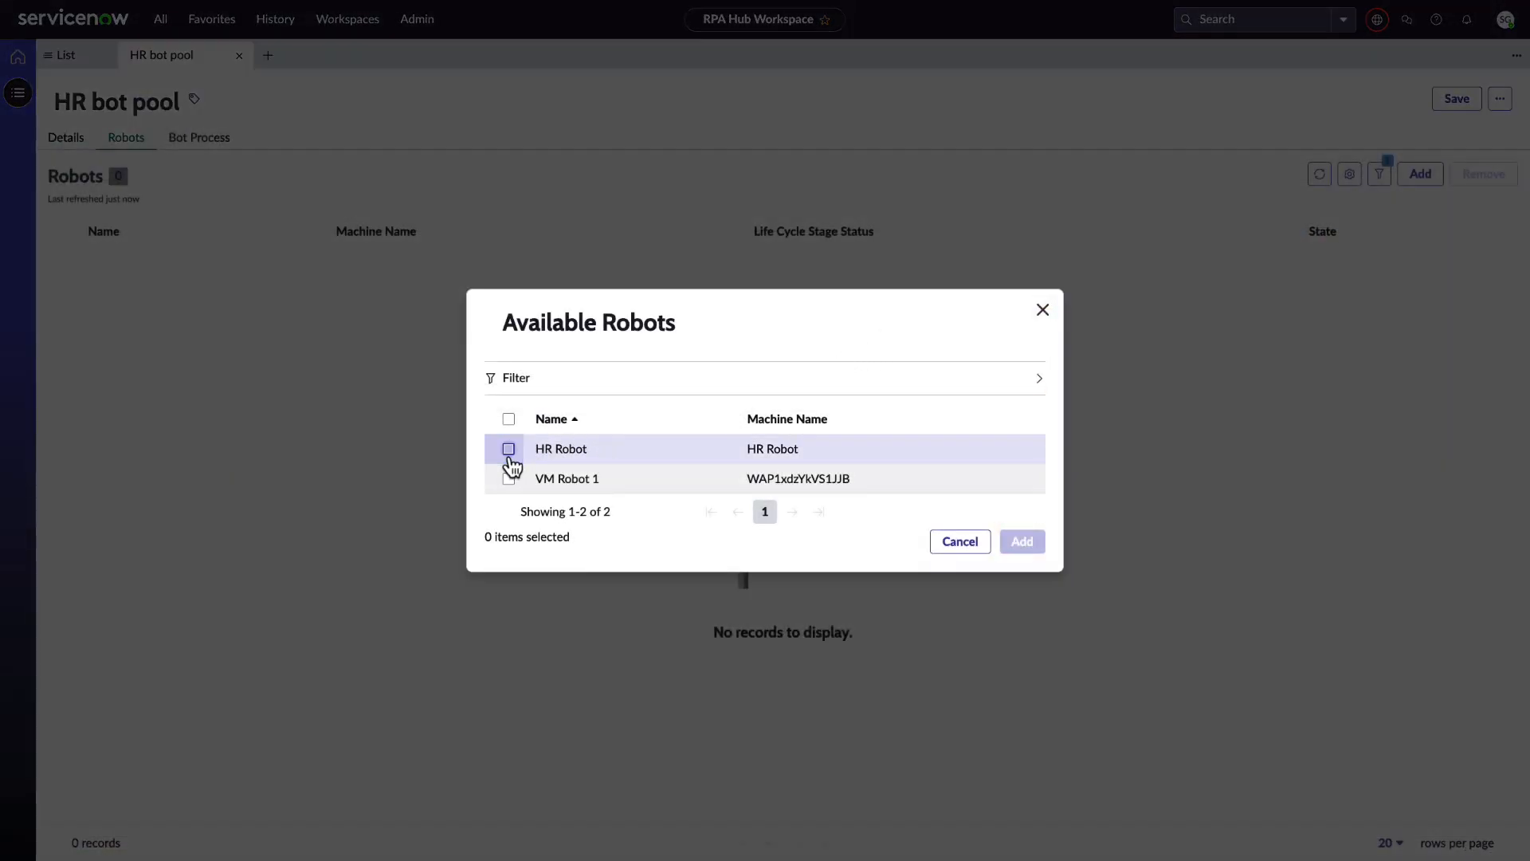
- Select HR Robot and VM Robot 1 and add them to the HR bot pool
{"action": "left_click", "coordinate": [508, 419]}
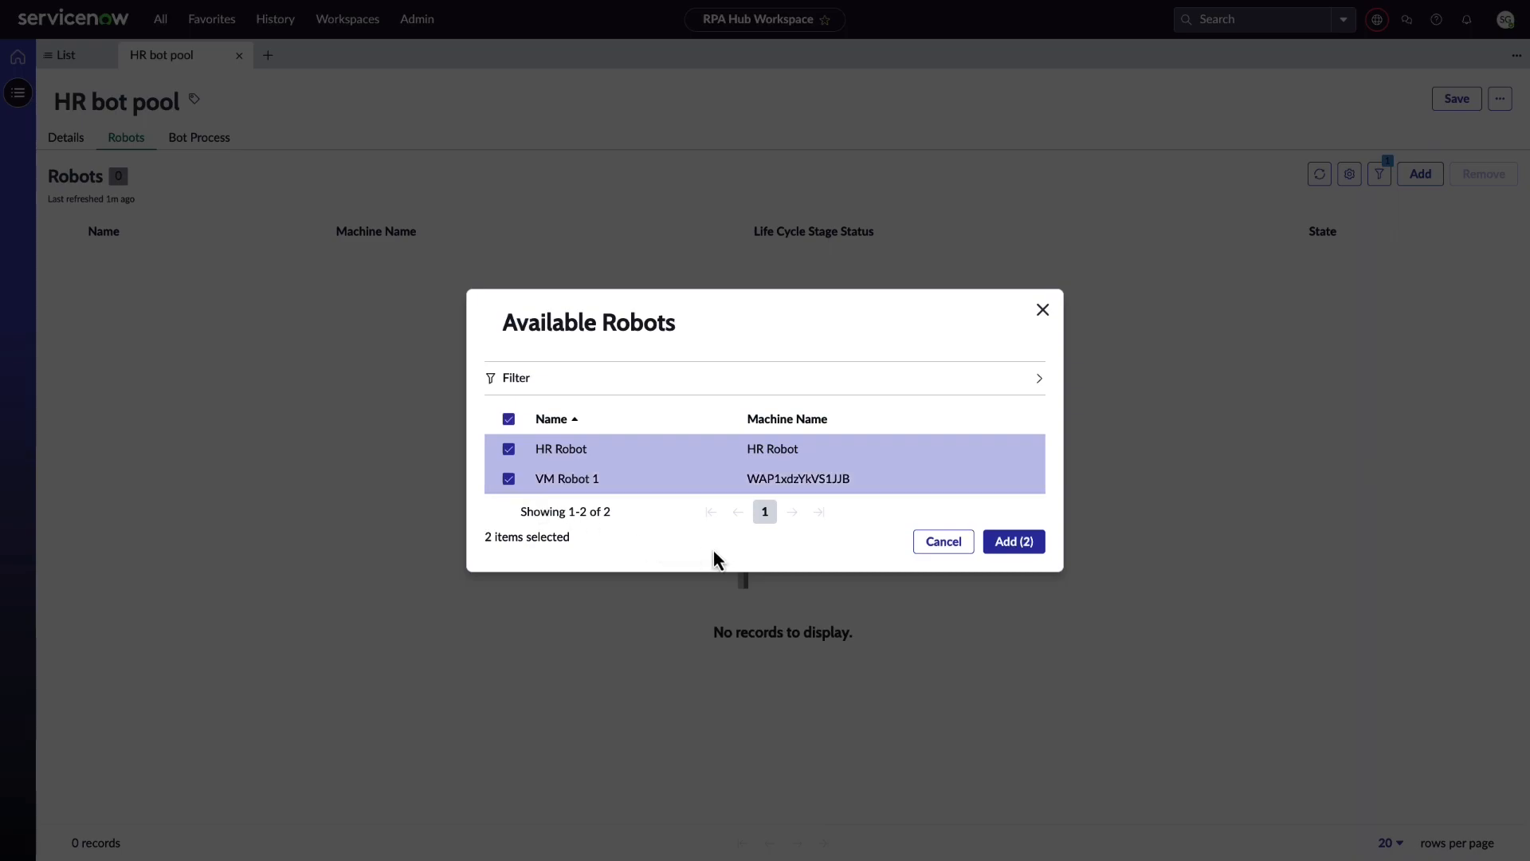
{"action": "left_click", "coordinate": [1014, 542]}
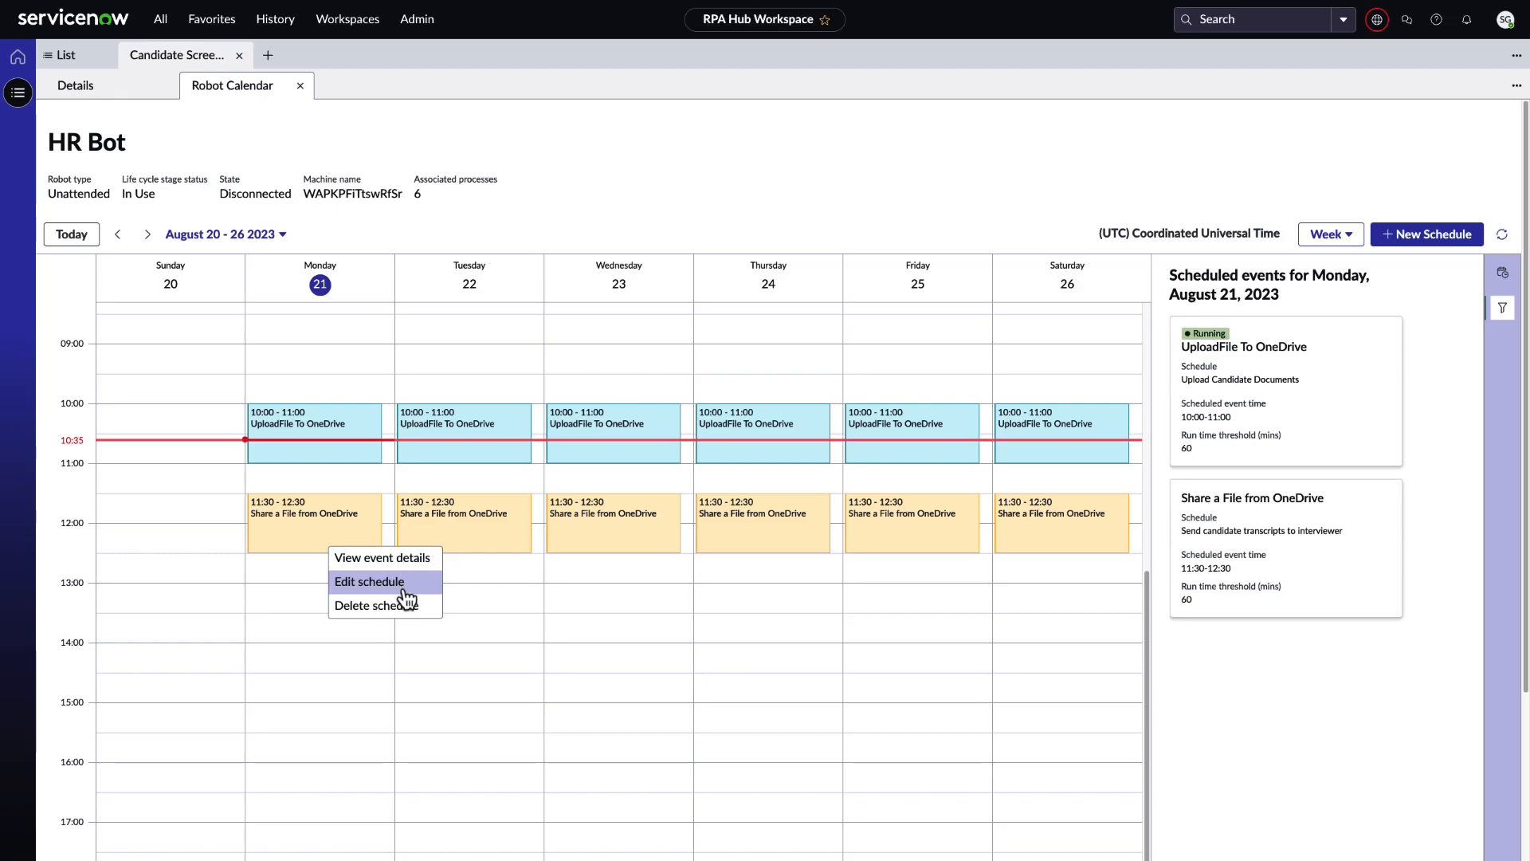
- Make the Share a File schedule repeat every 3 hours, adding Sunday and Friday
{"action": "left_click", "coordinate": [369, 580]}
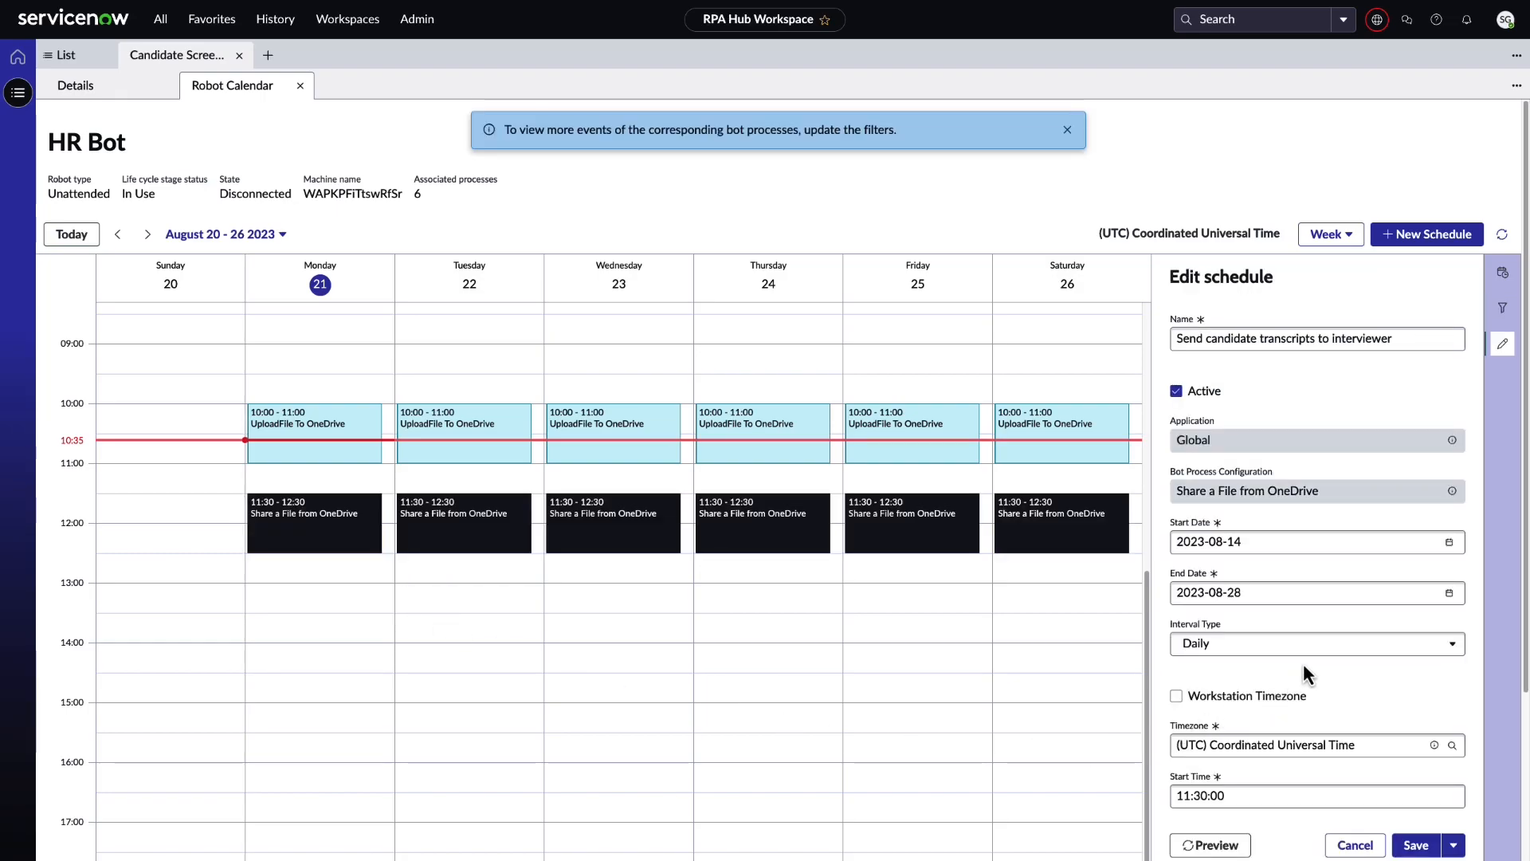
{"action": "left_click", "coordinate": [1315, 643]}
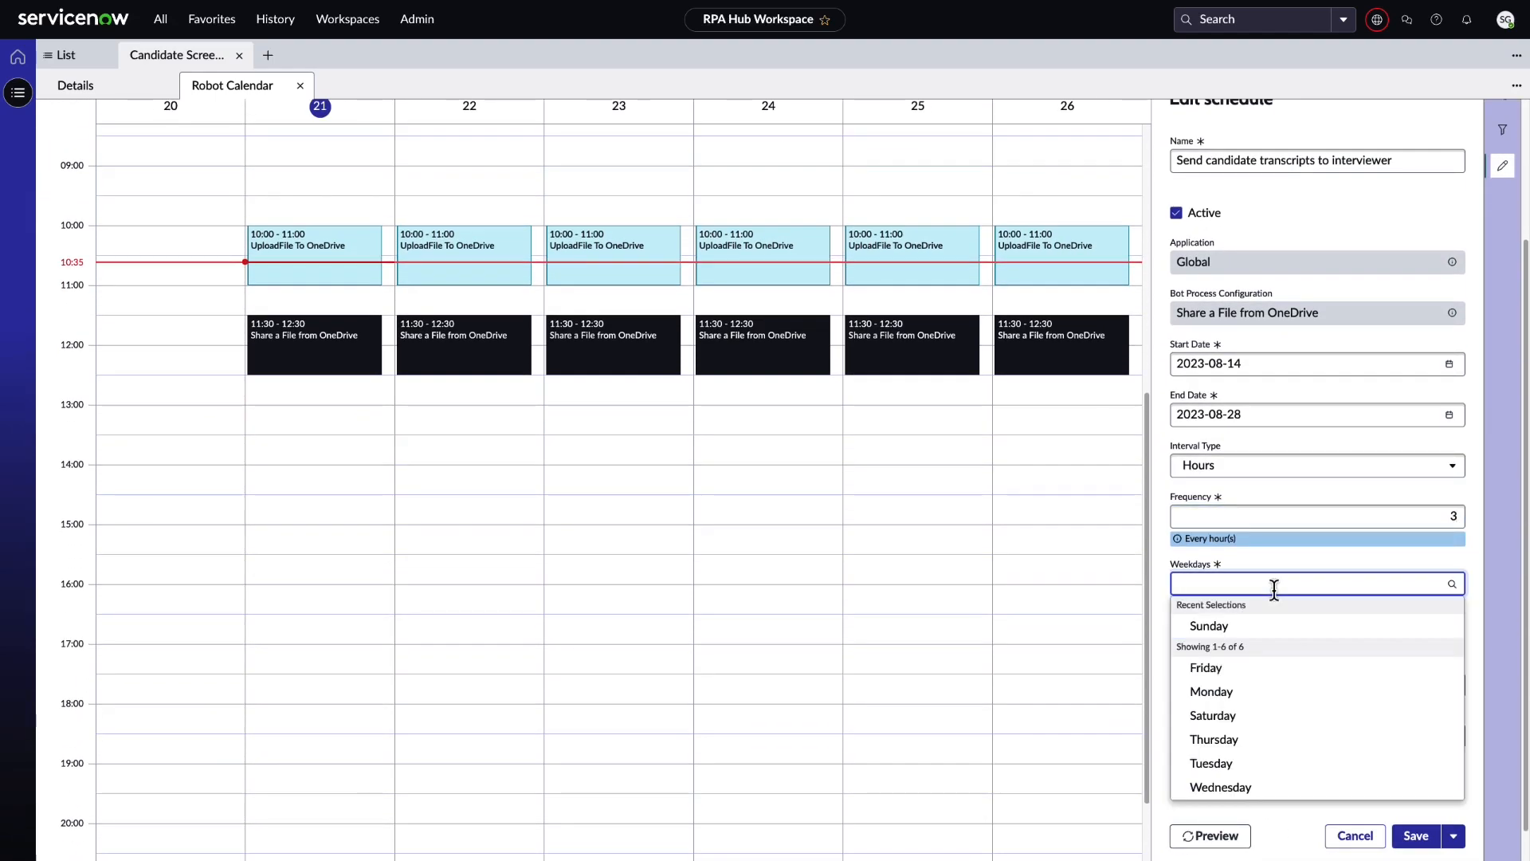
{"action": "left_click", "coordinate": [1206, 625]}
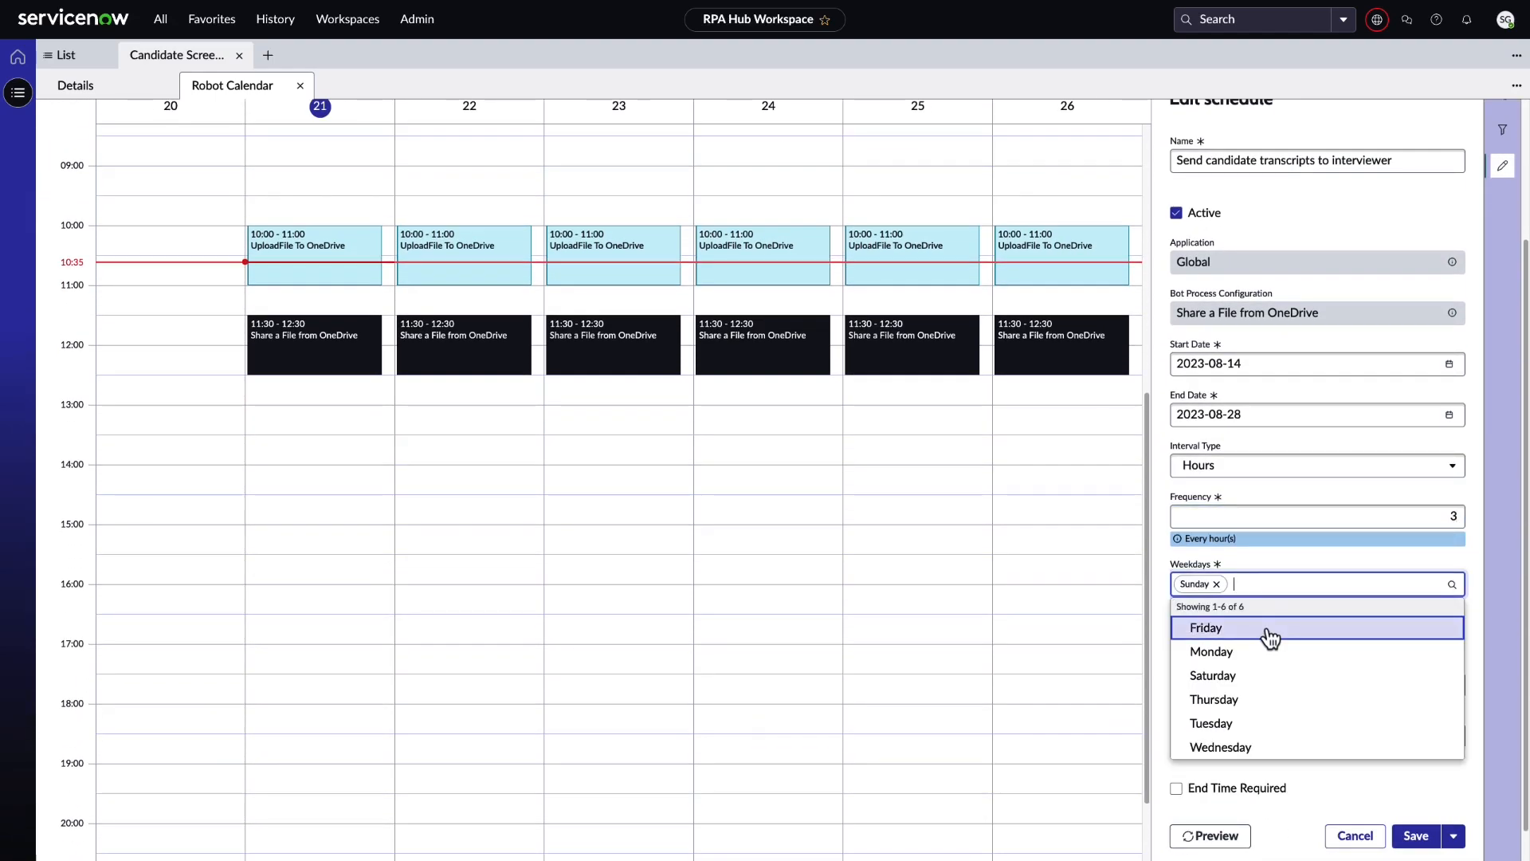
{"action": "left_click", "coordinate": [1206, 628]}
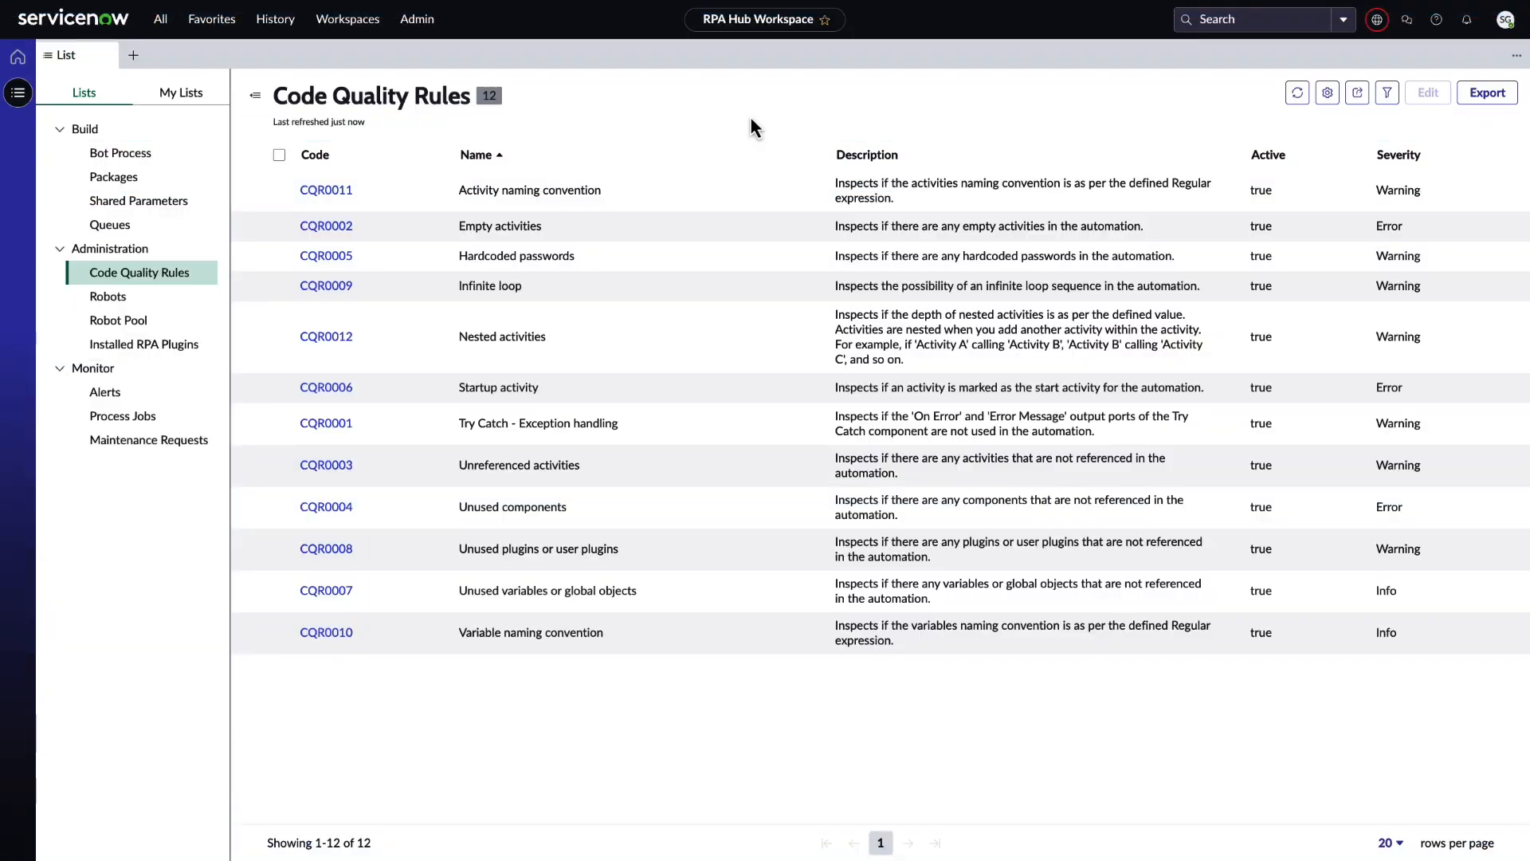
- Bring up the code quality rules and run the Design Studio code quality check
{"action": "left_click", "coordinate": [326, 189]}
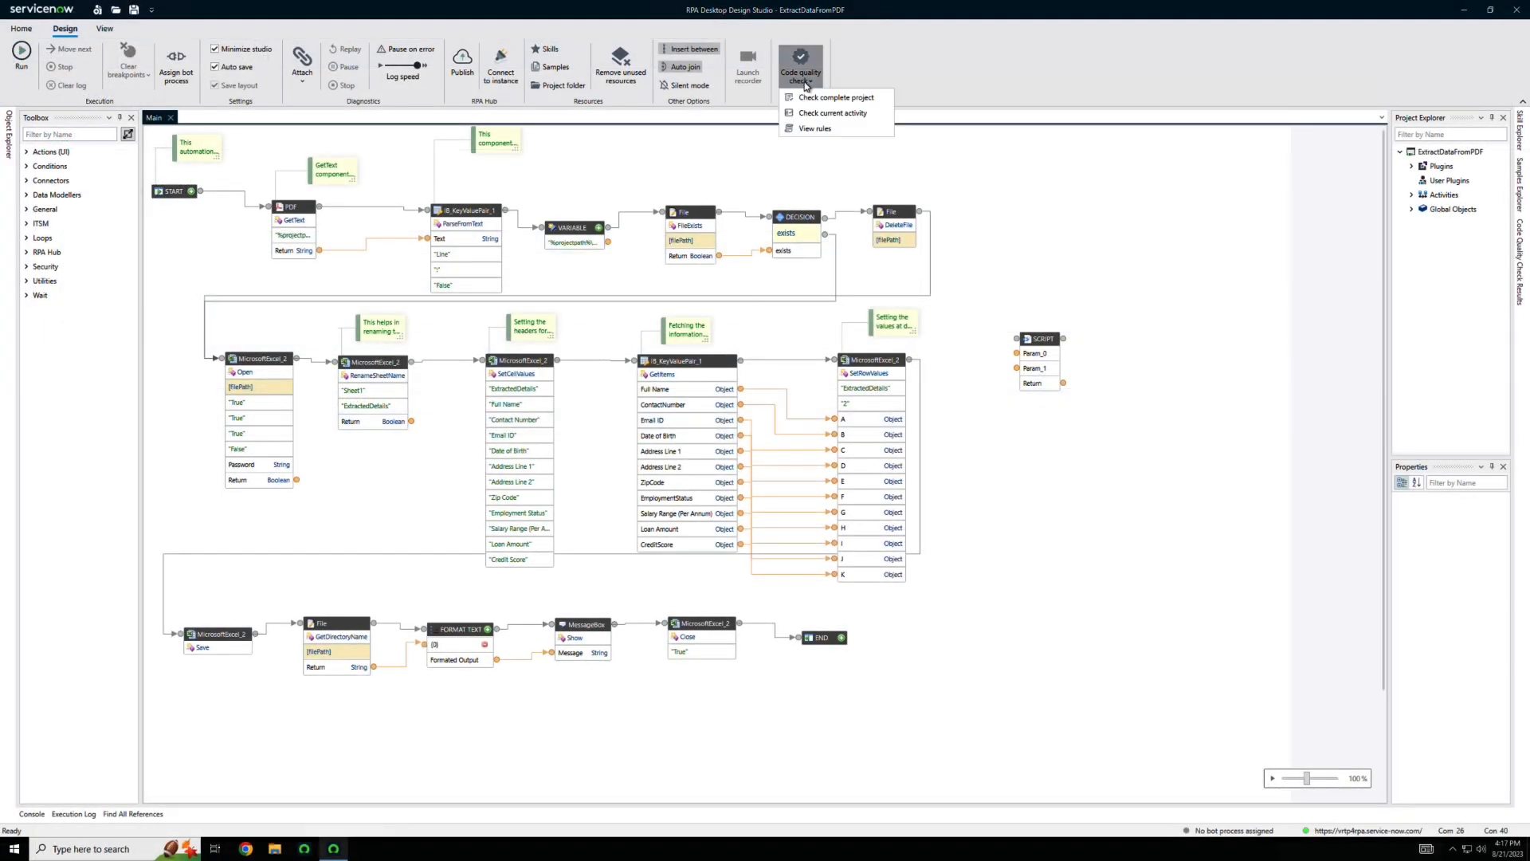
{"action": "left_click", "coordinate": [834, 97]}
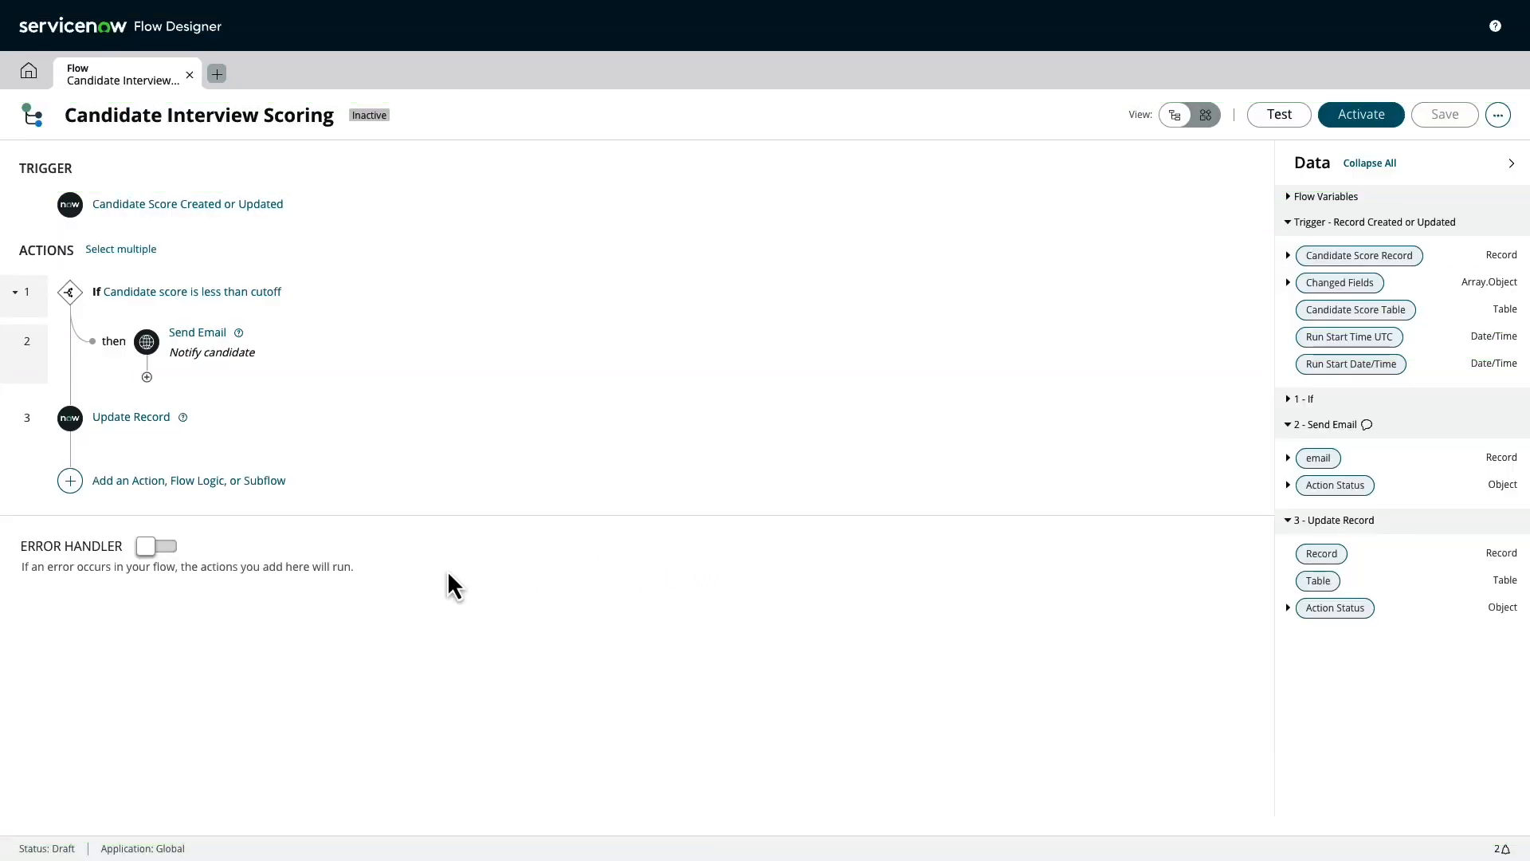
- Add a Summarize action from Generative AI Controller after the Update Record step
{"action": "left_click", "coordinate": [68, 479]}
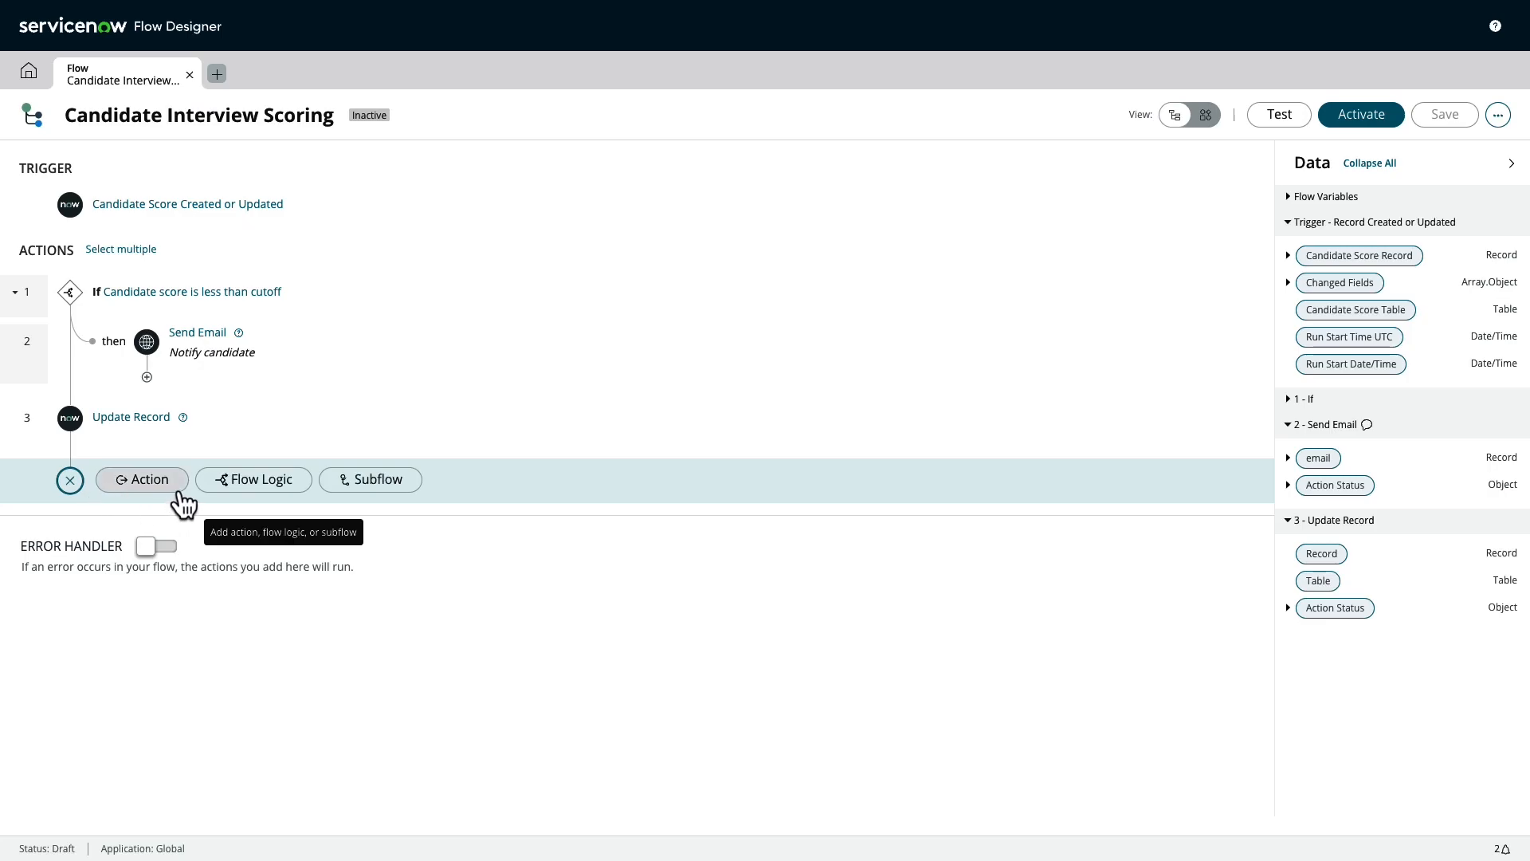
{"action": "left_click", "coordinate": [142, 479]}
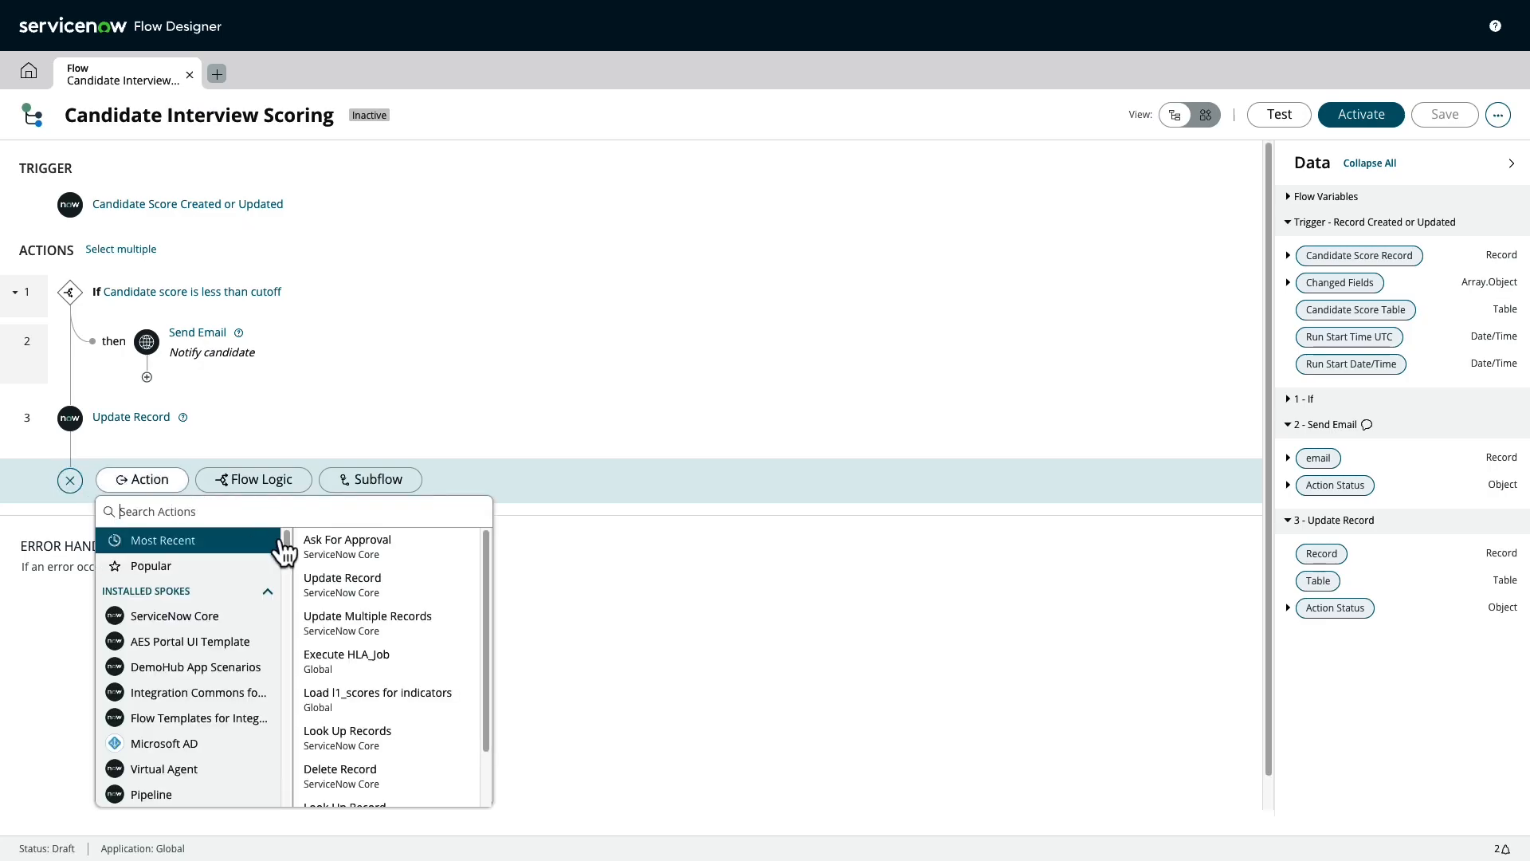
{"action": "scroll", "scroll_direction": "down", "scroll_amount": 3}
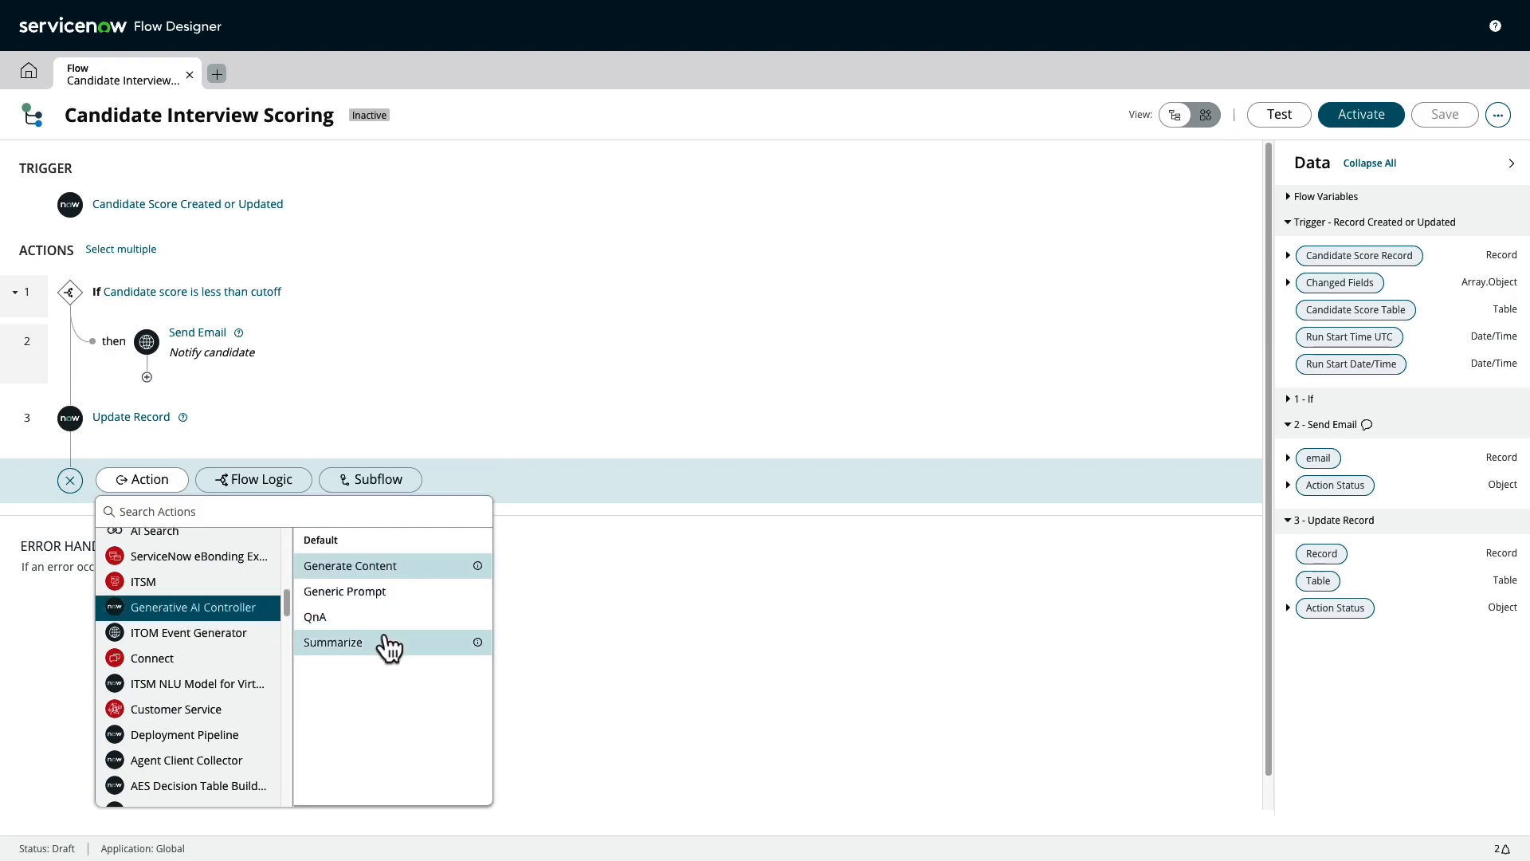
{"action": "left_click", "coordinate": [333, 642]}
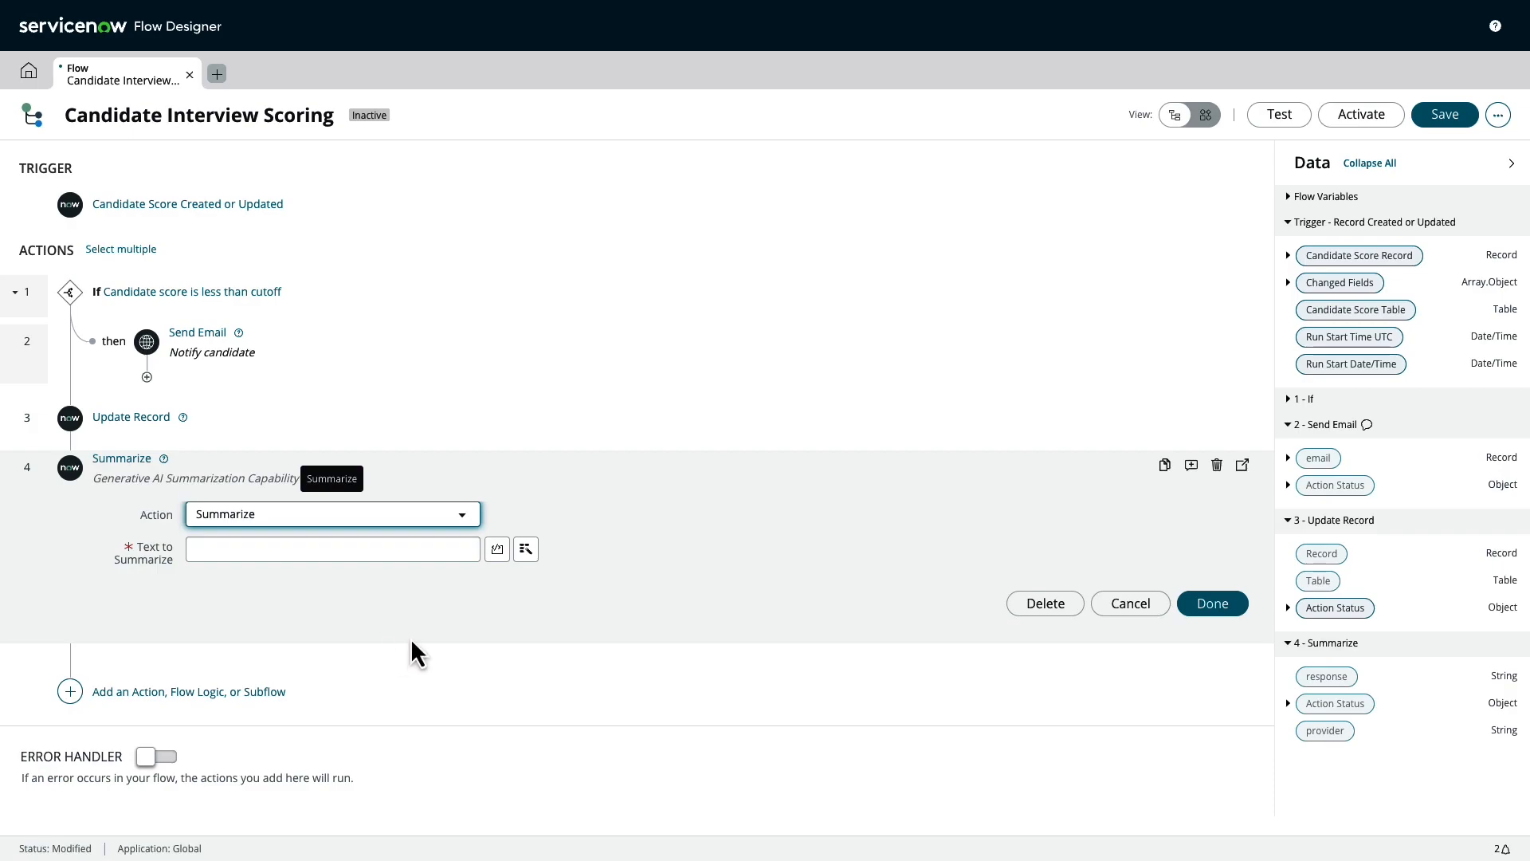
- Set the text to summarize to Update Record's Action Status and finish the step
{"action": "left_click", "coordinate": [525, 548]}
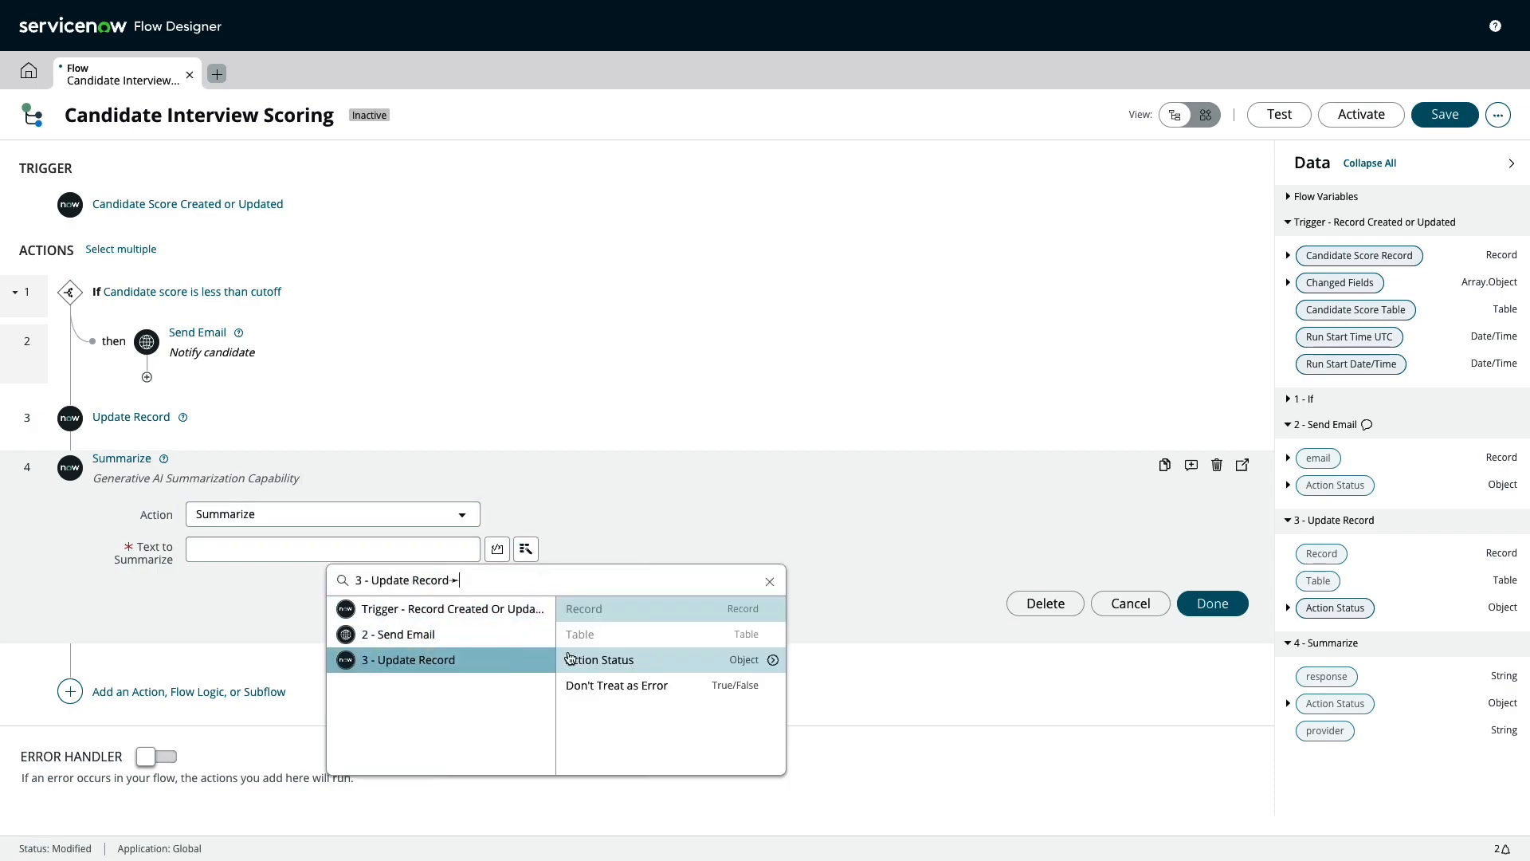
{"action": "left_click", "coordinate": [599, 658]}
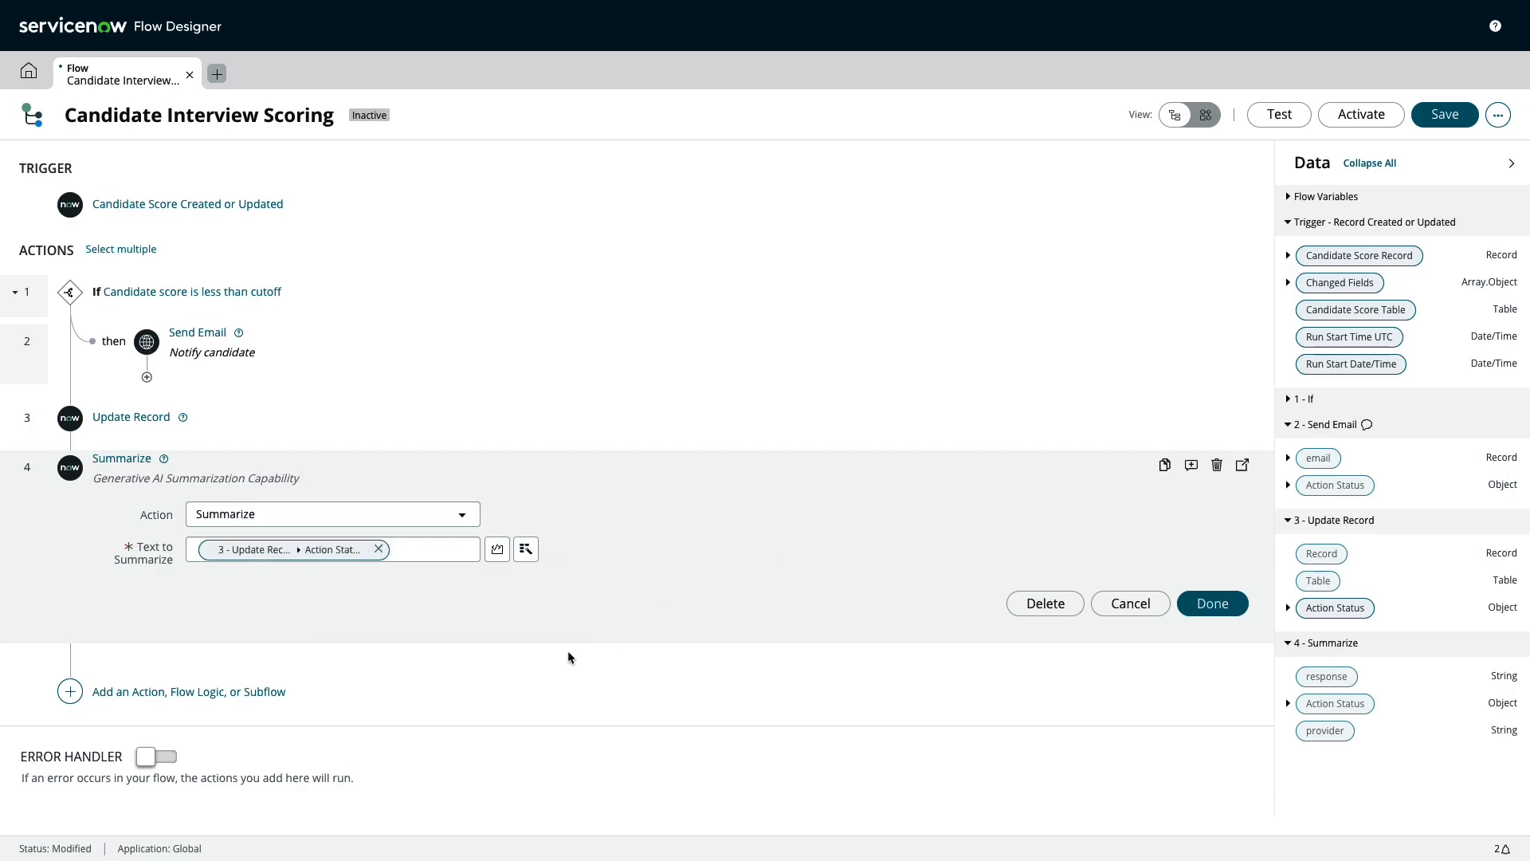
{"action": "left_click", "coordinate": [1211, 602]}
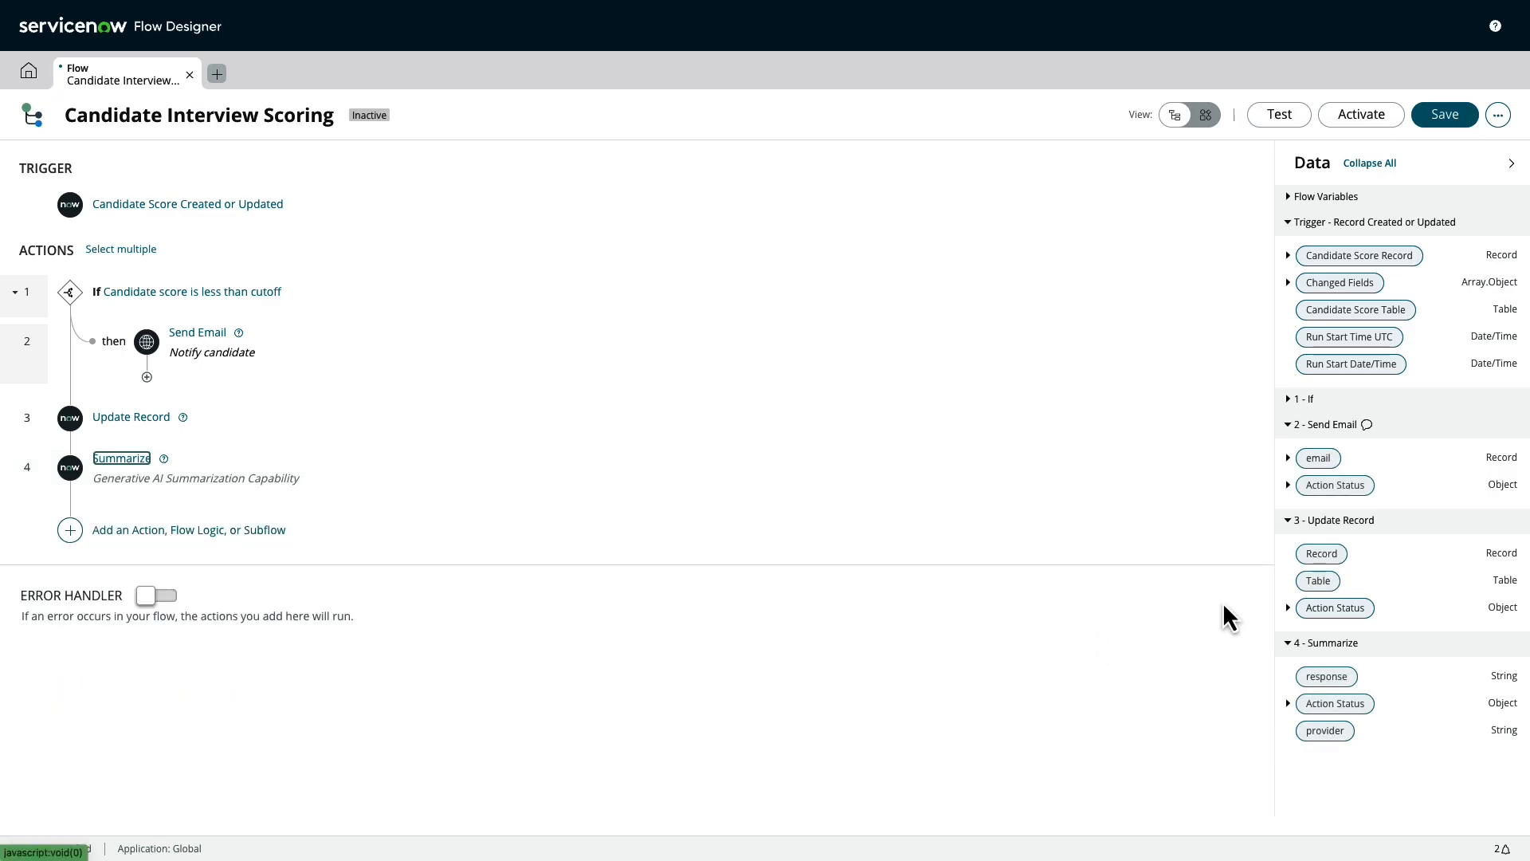